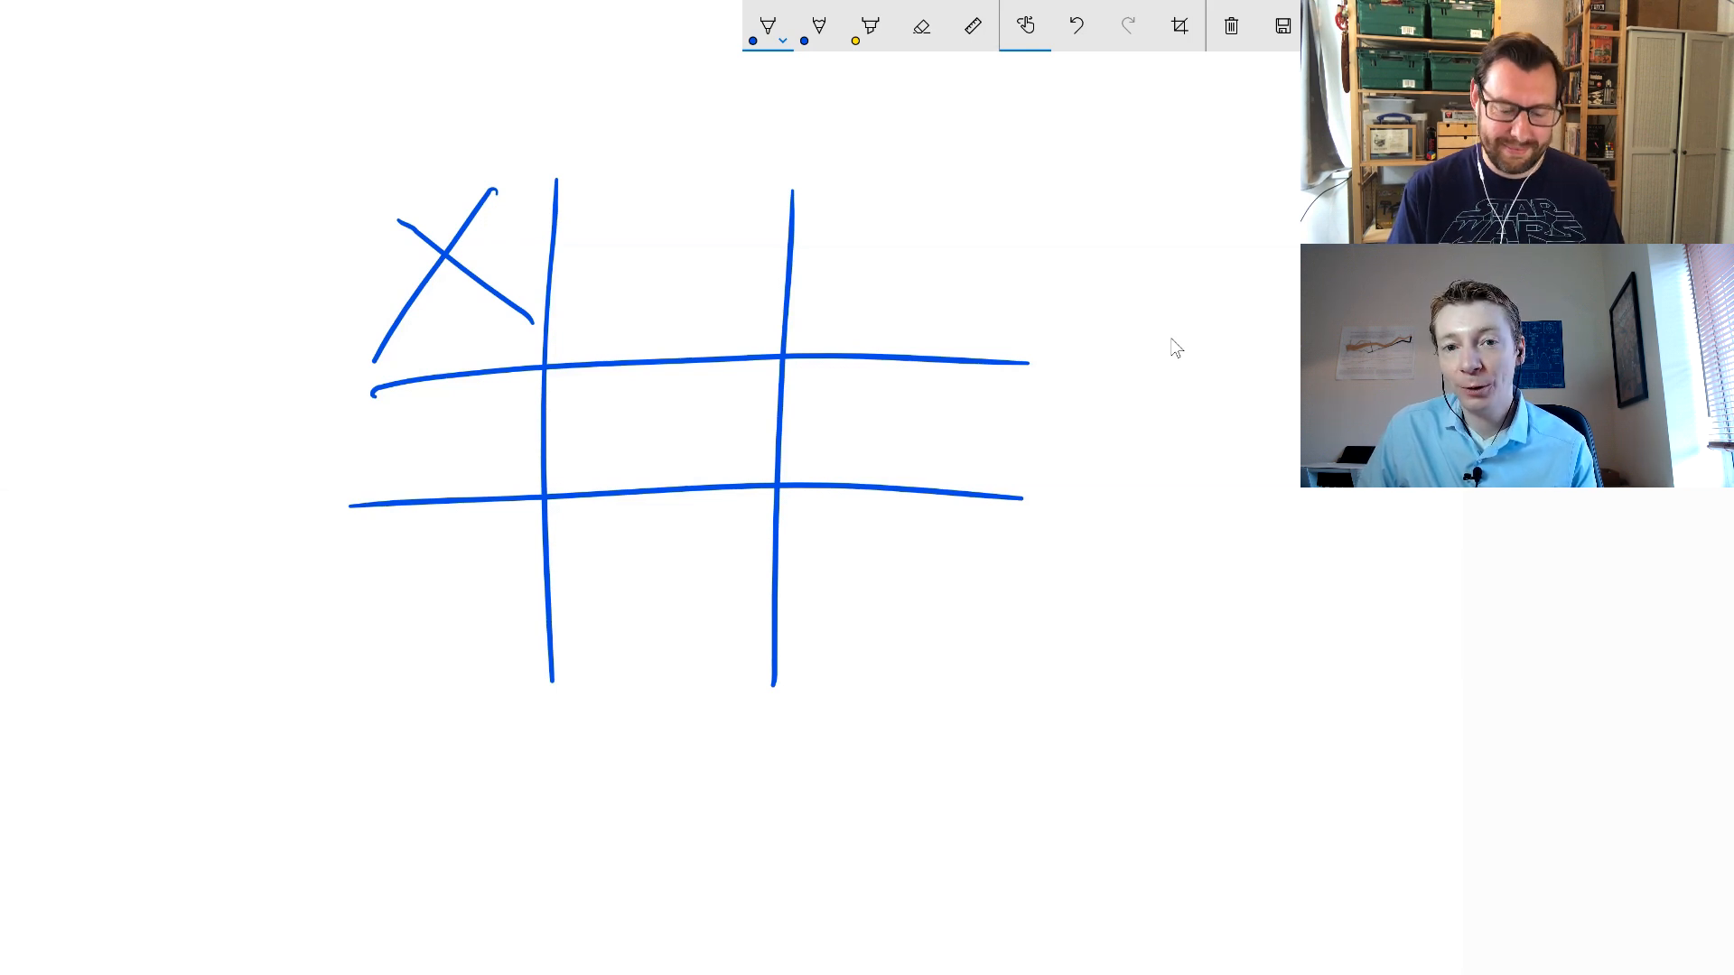
Draw the next blue move on the noughts-and-crosses grid
drag(586, 255, 697, 310)
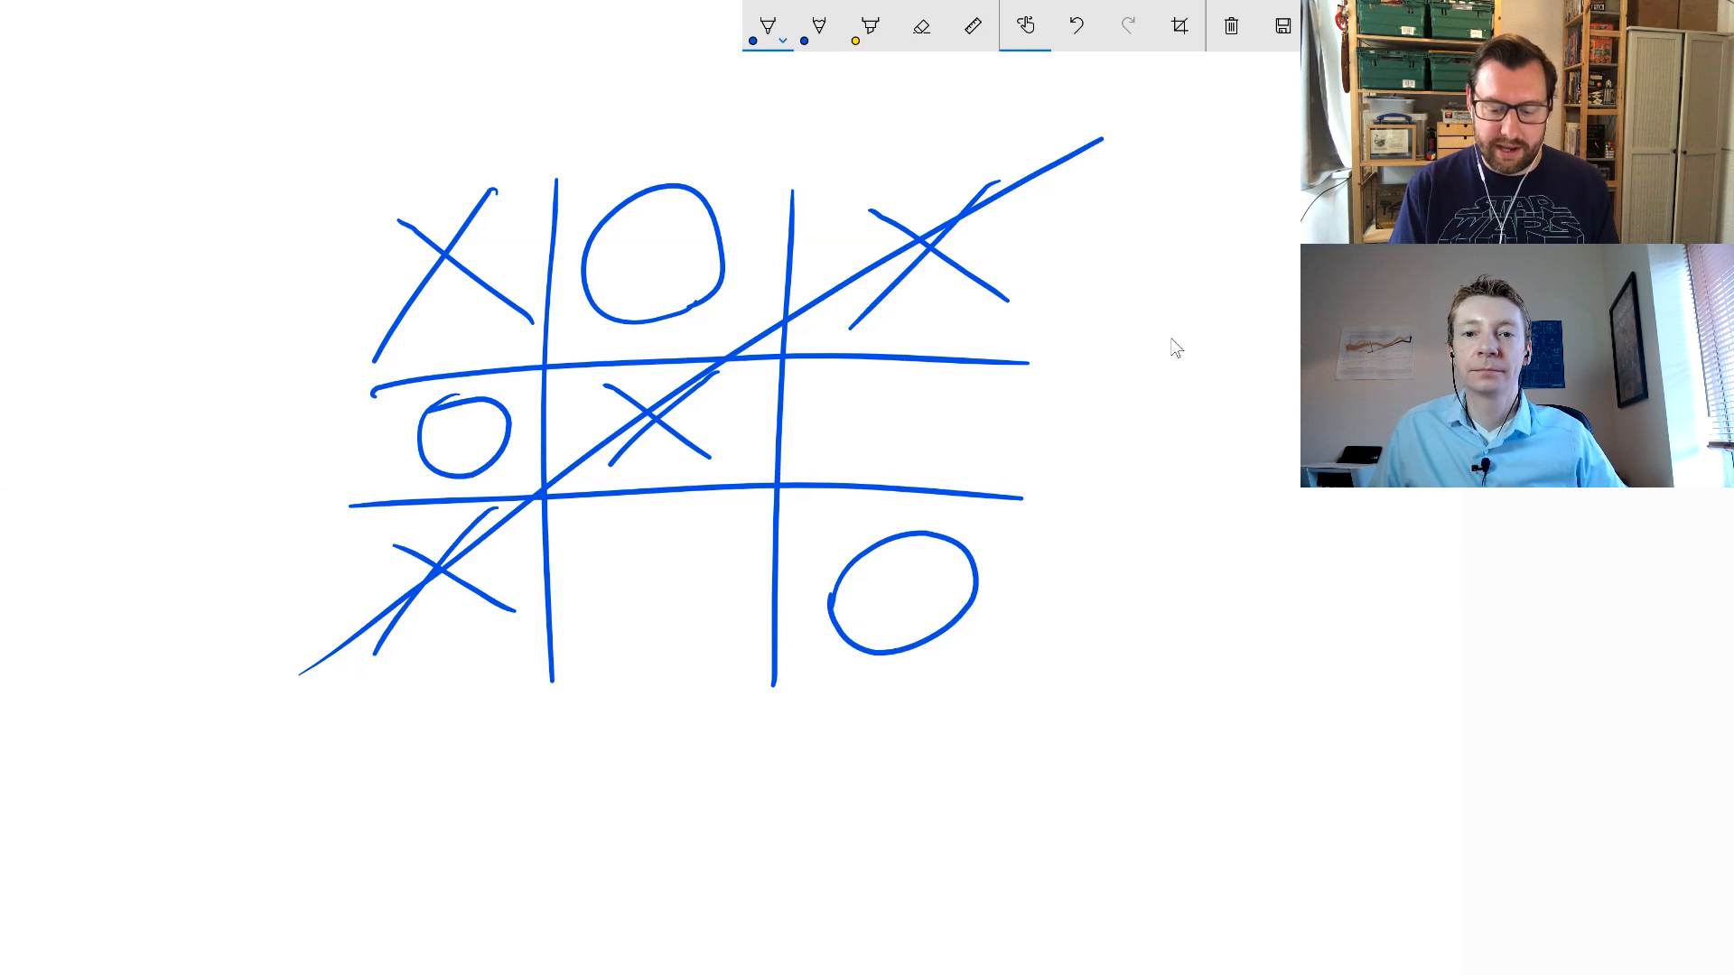
Erase all ink and sketch a game tree of three grids labelled P and J
click(1230, 25)
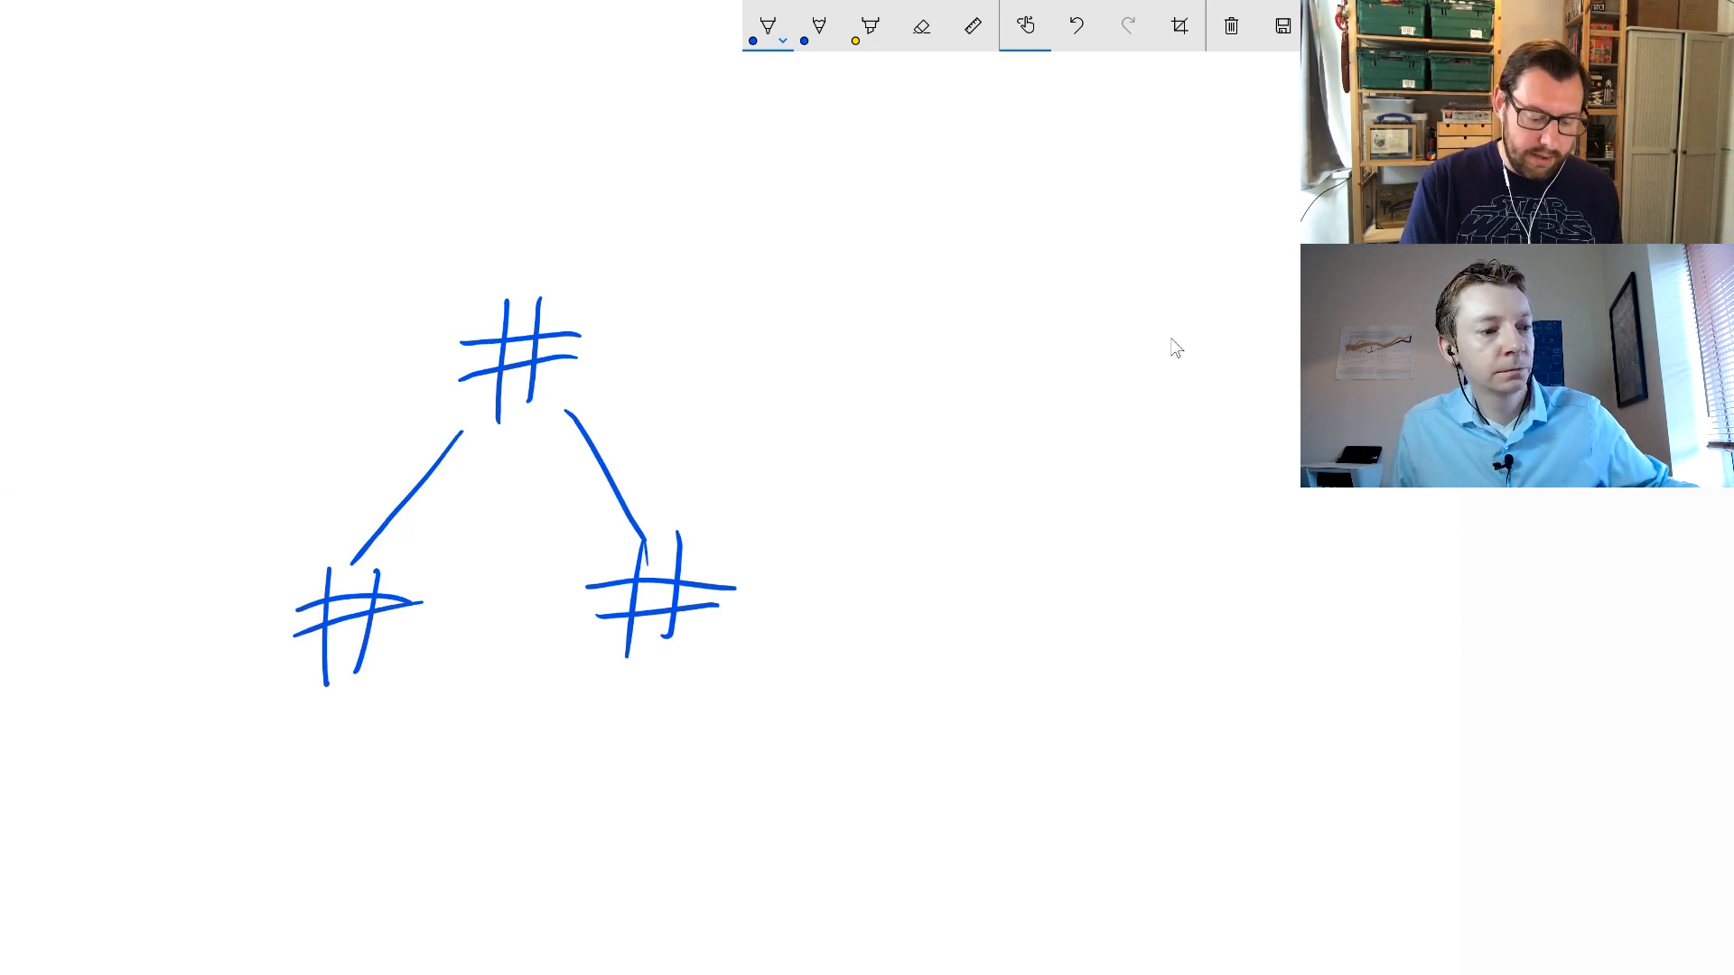
drag(193, 321, 232, 398)
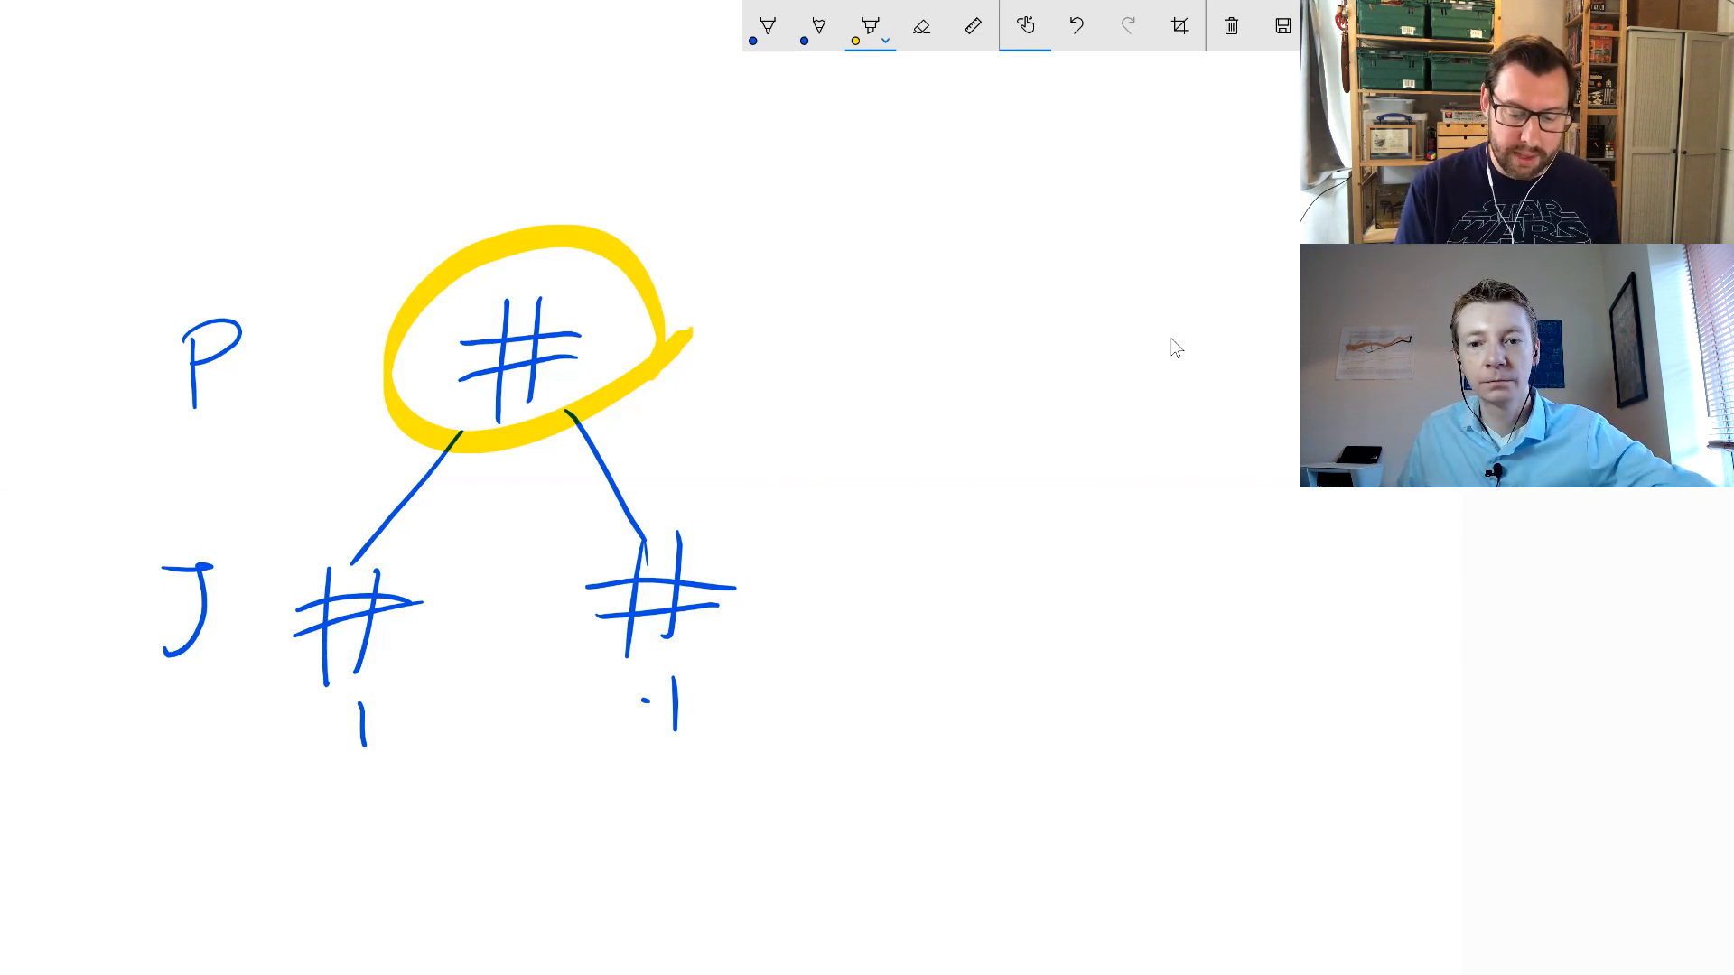
Undo the yellow ring, then draw a new root grid with a right branch in pen
click(1074, 24)
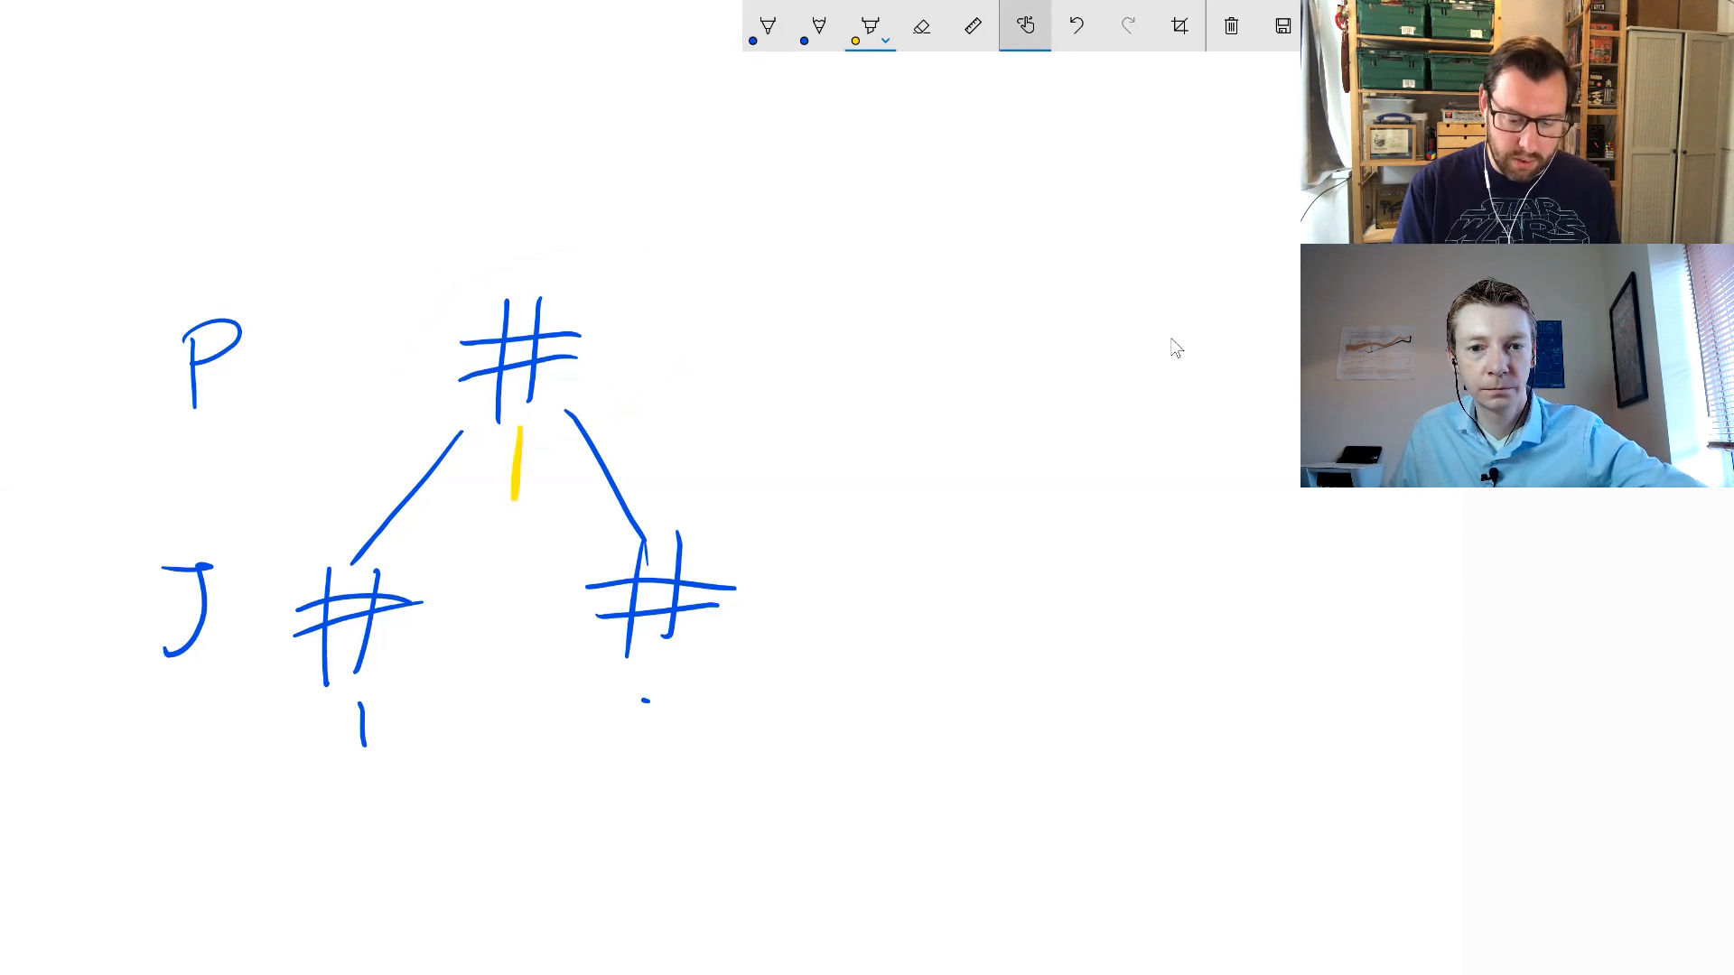
click(765, 26)
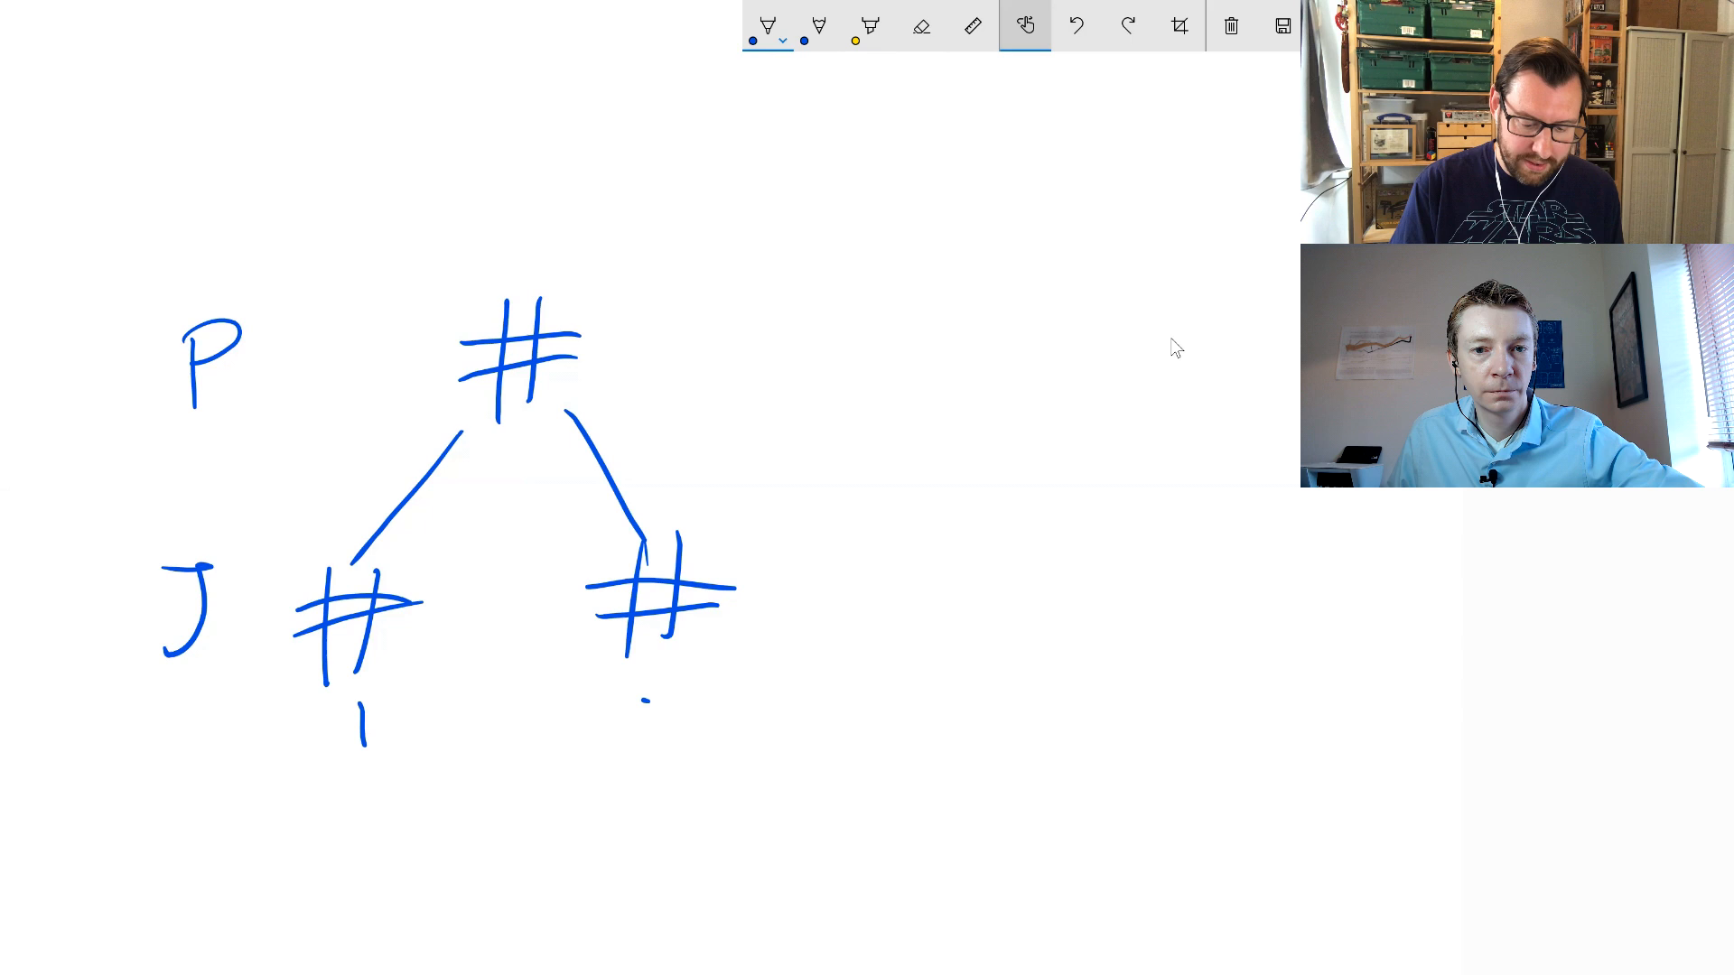
drag(520, 432, 520, 464)
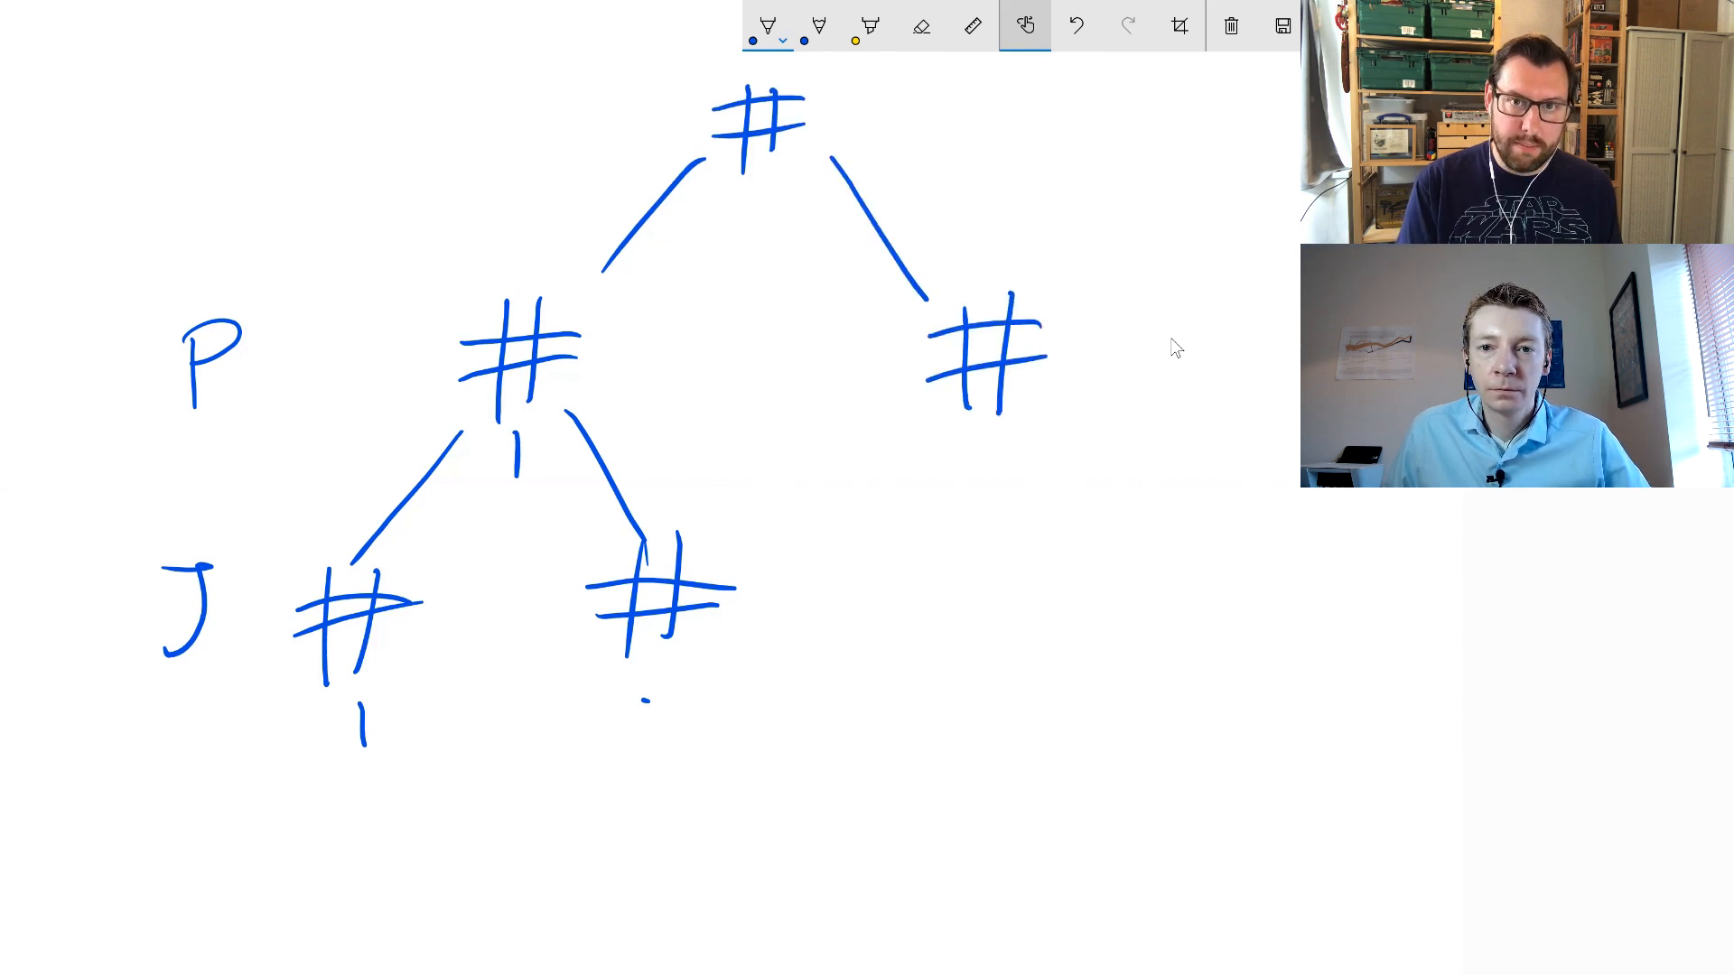
drag(222, 100, 276, 198)
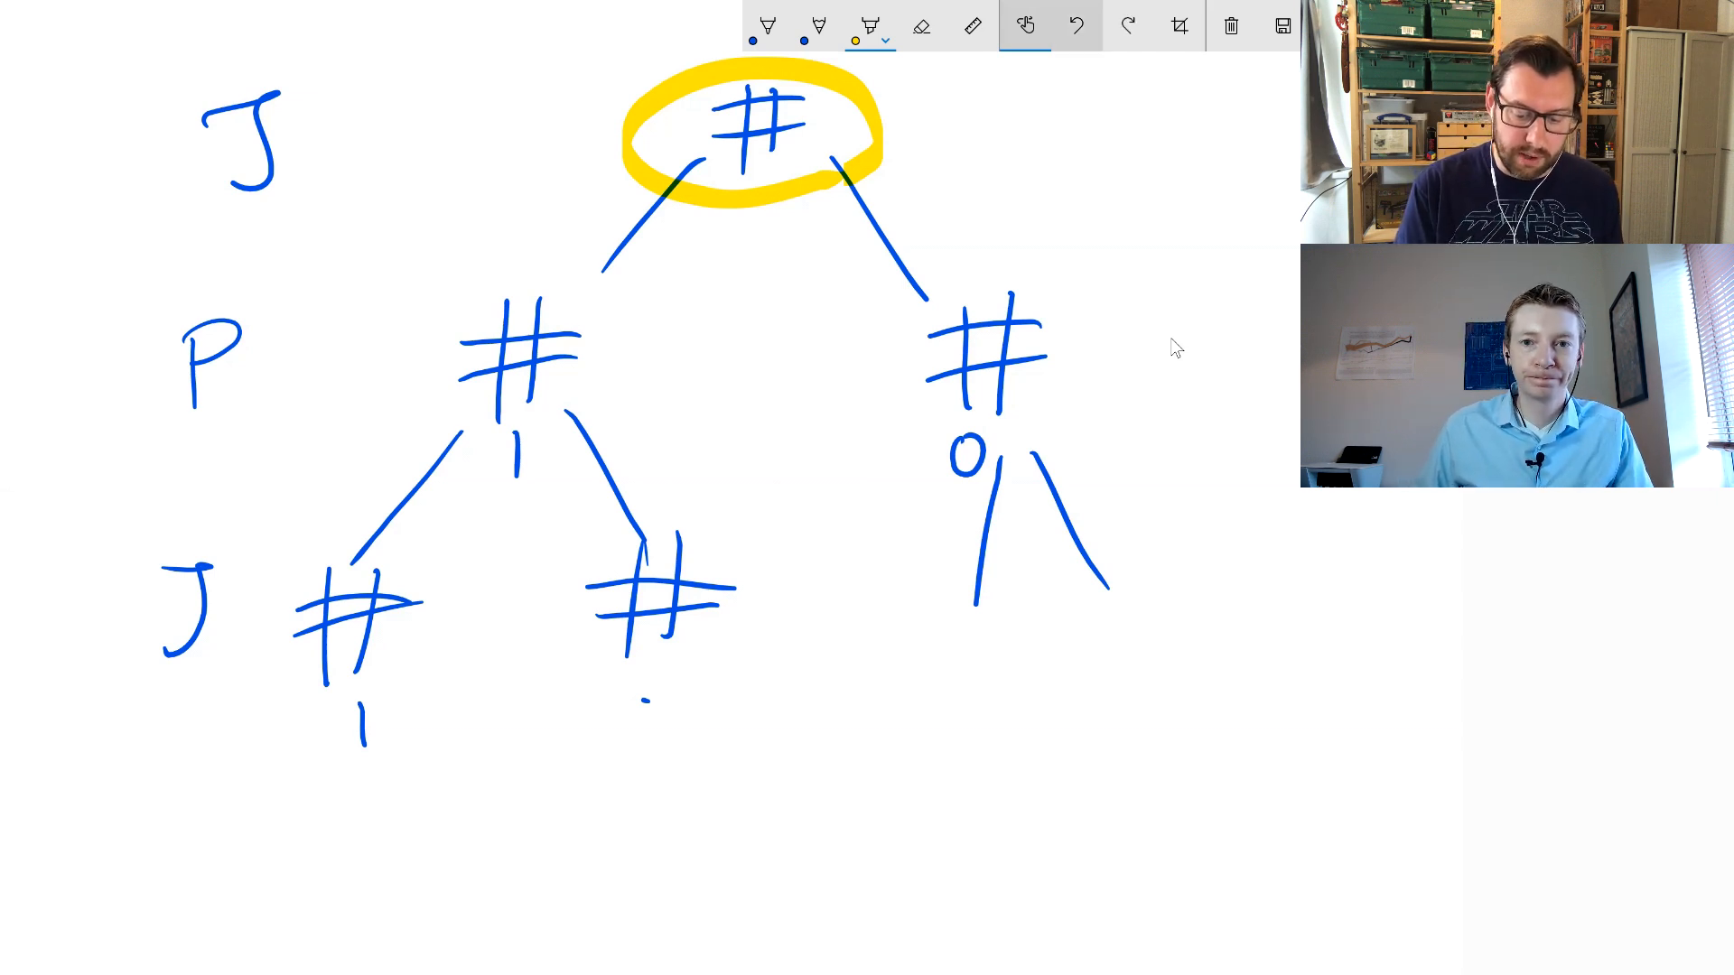
click(1075, 26)
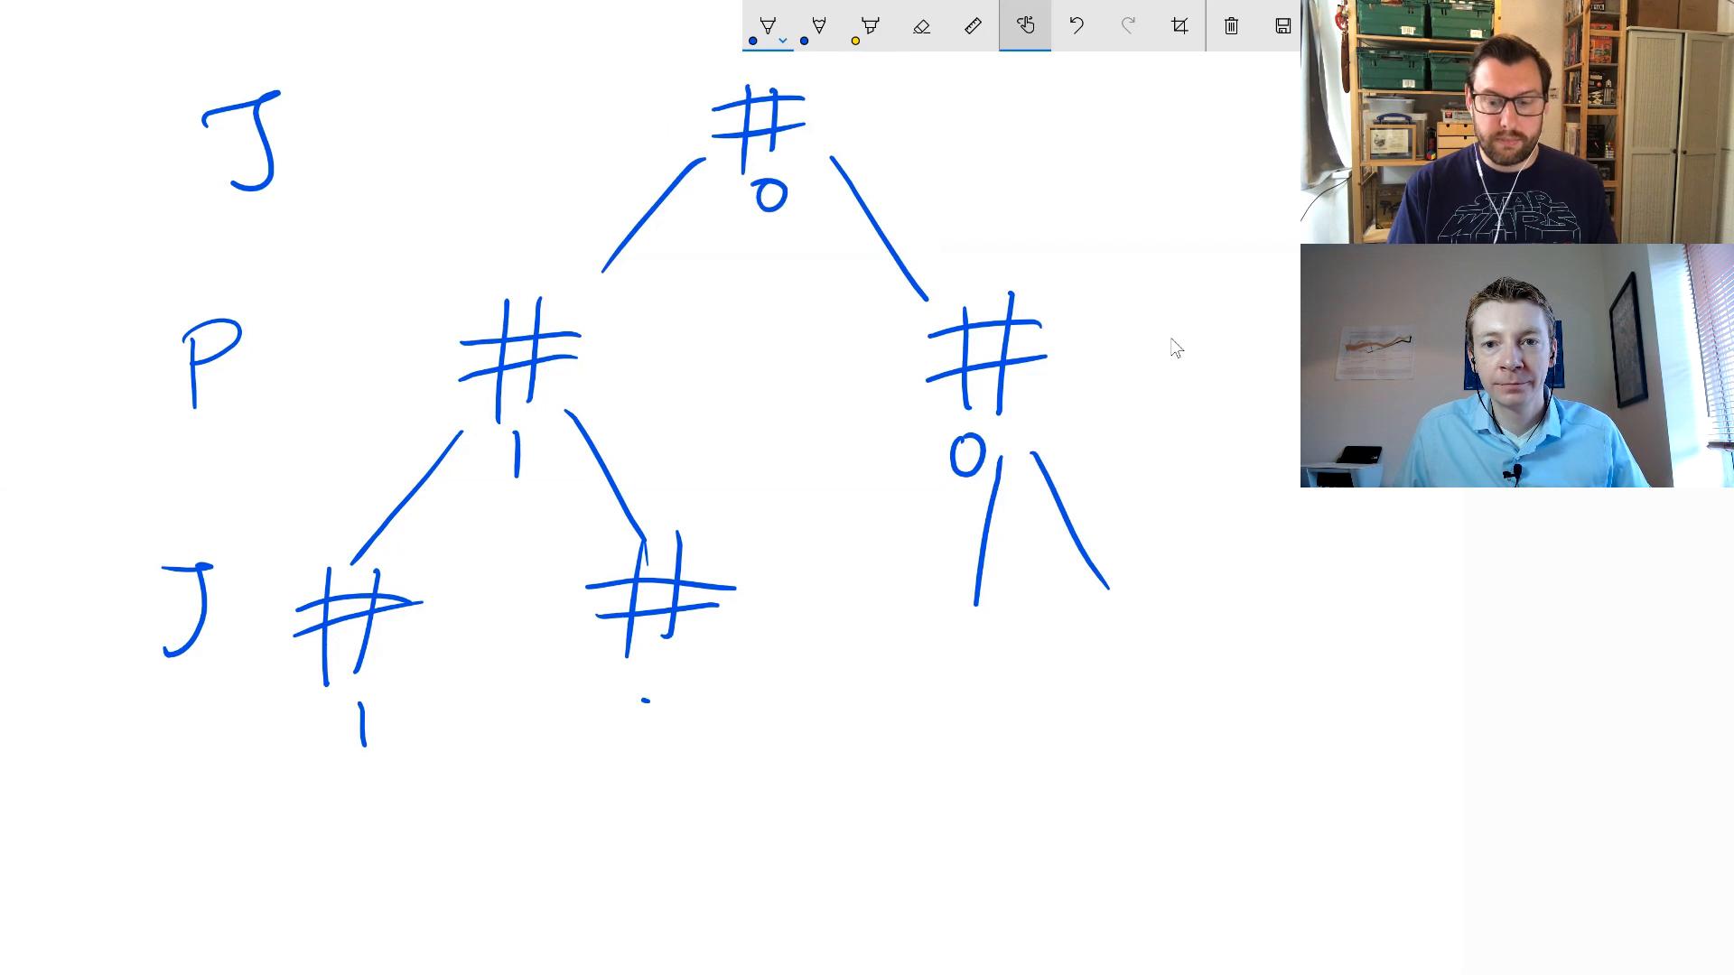
click(869, 25)
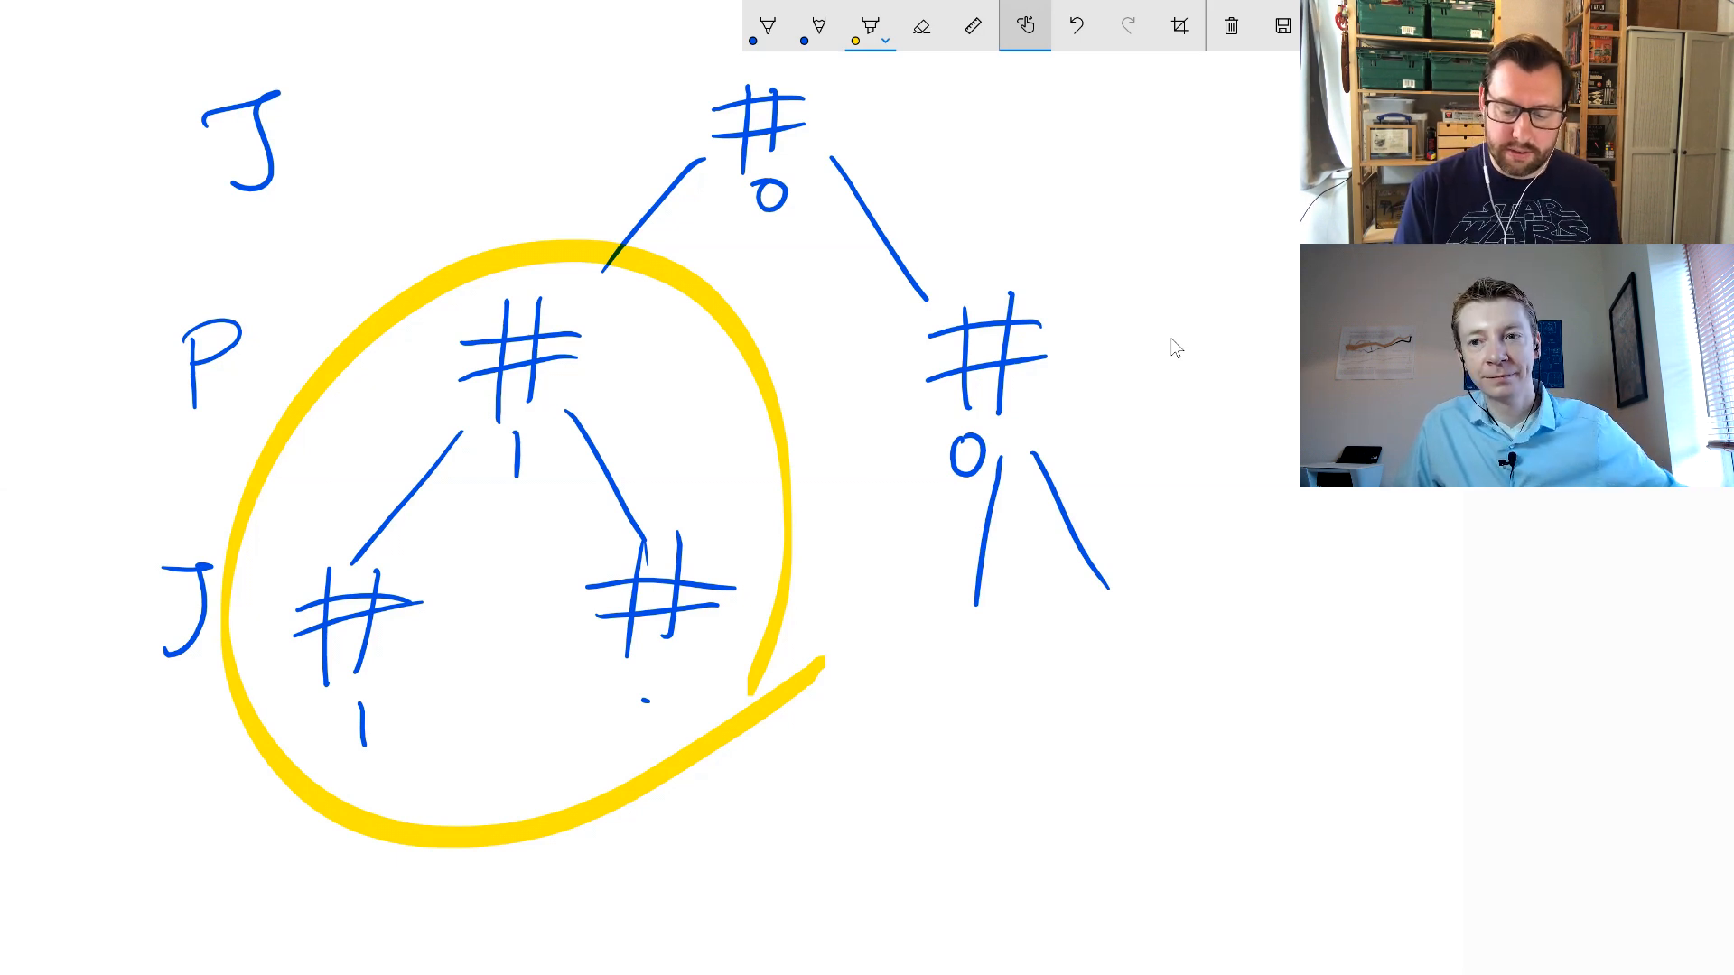
click(1230, 25)
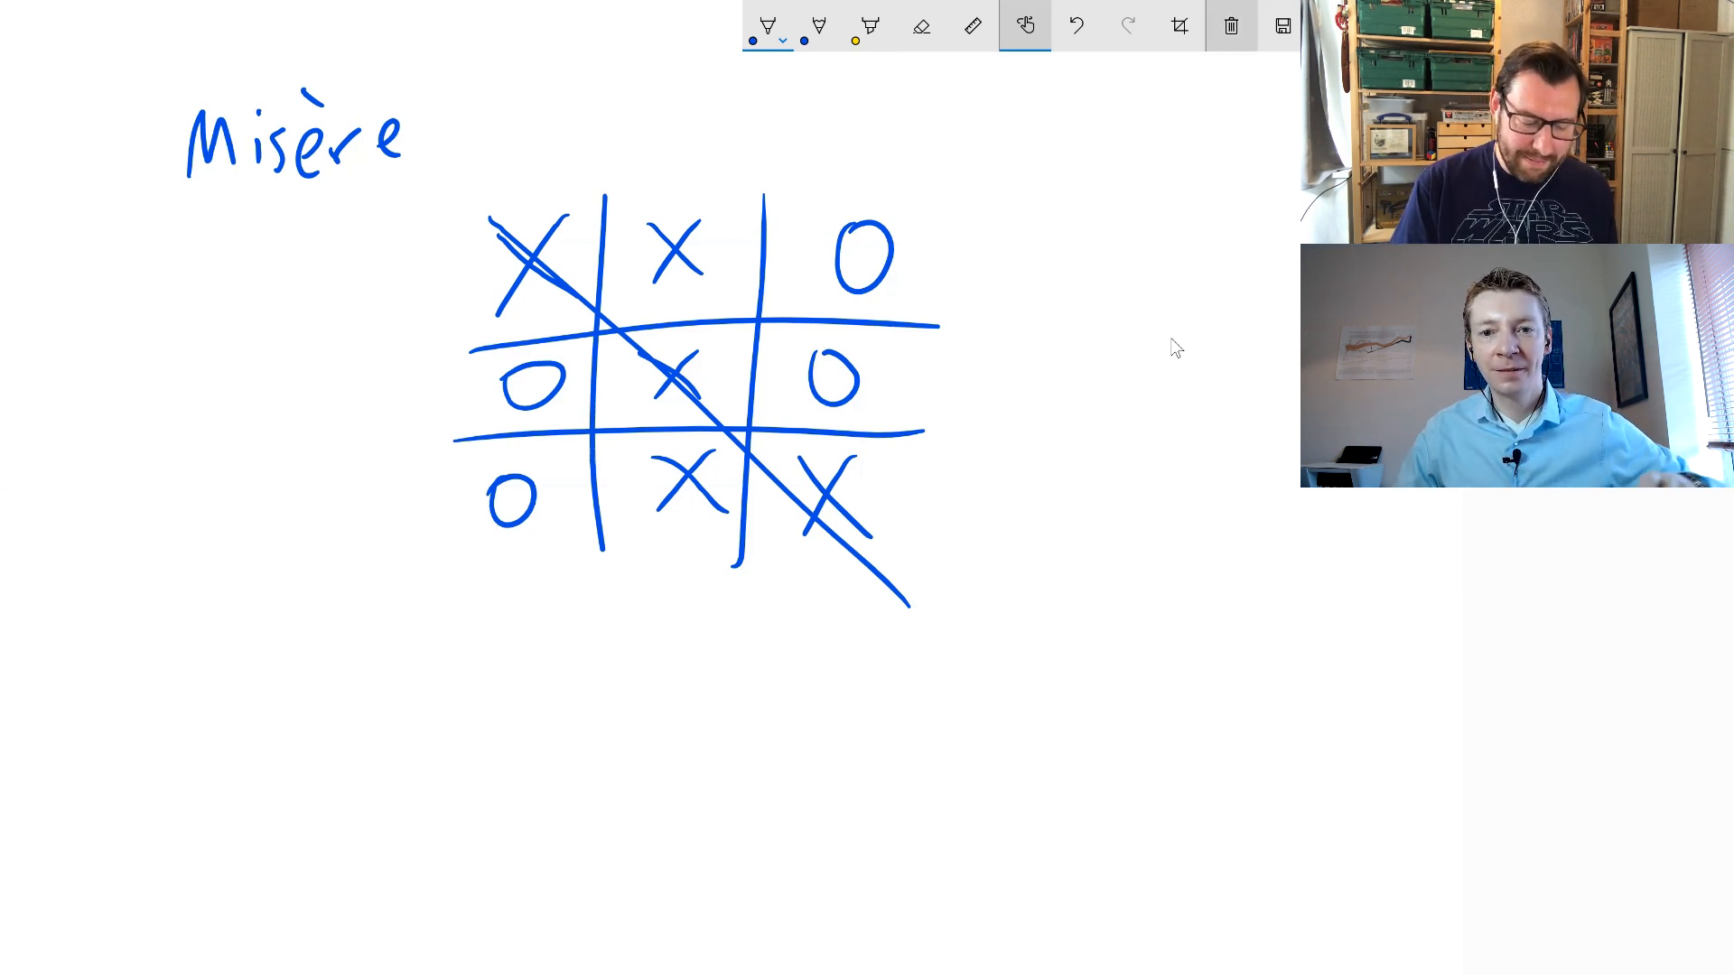
Erase the Misère drawing, then write 'Wild' and draw a new grid in blue
click(1231, 24)
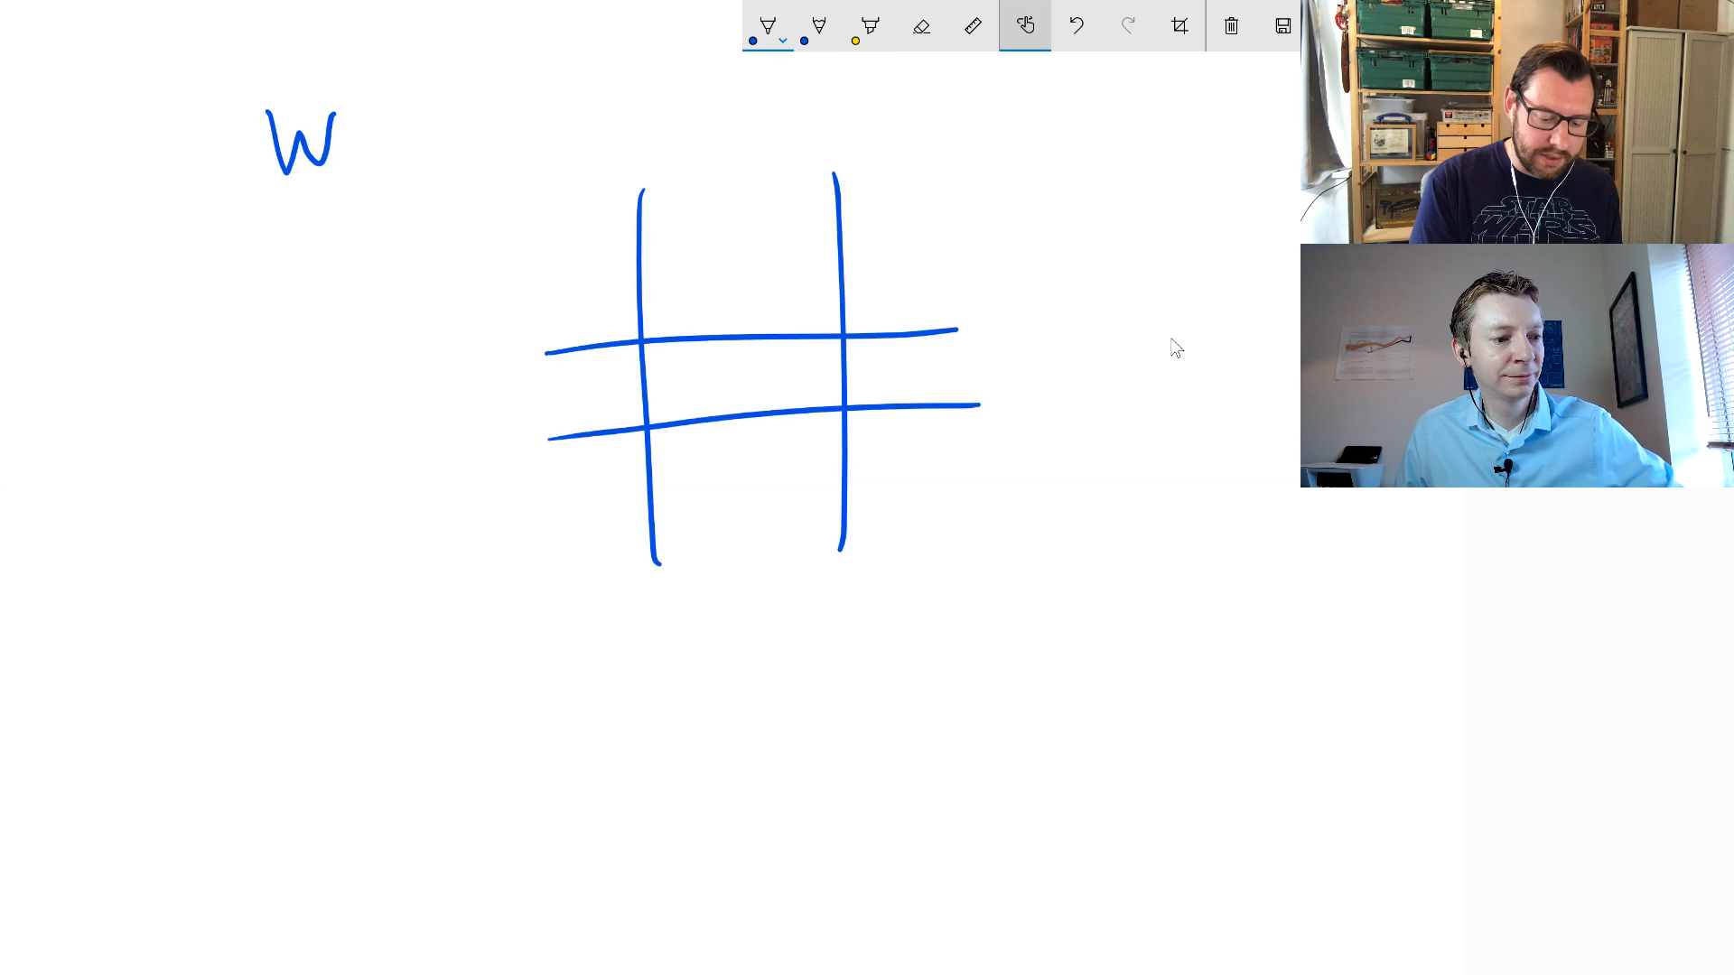
drag(354, 122, 443, 143)
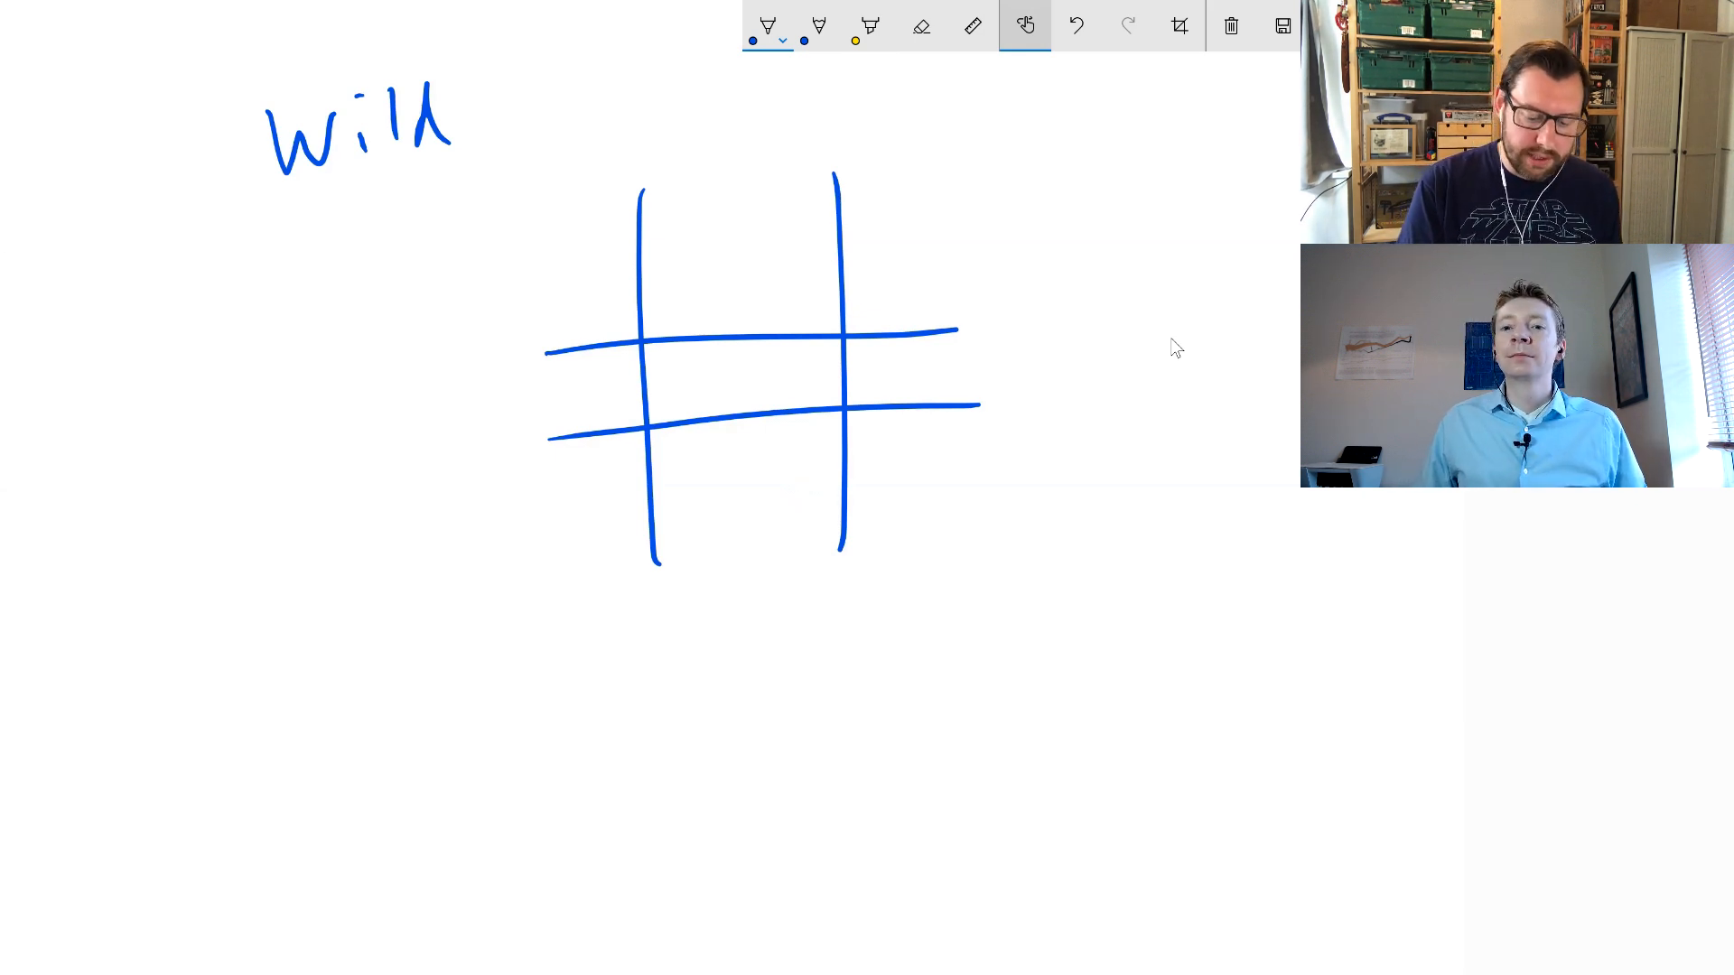
drag(542, 226, 614, 310)
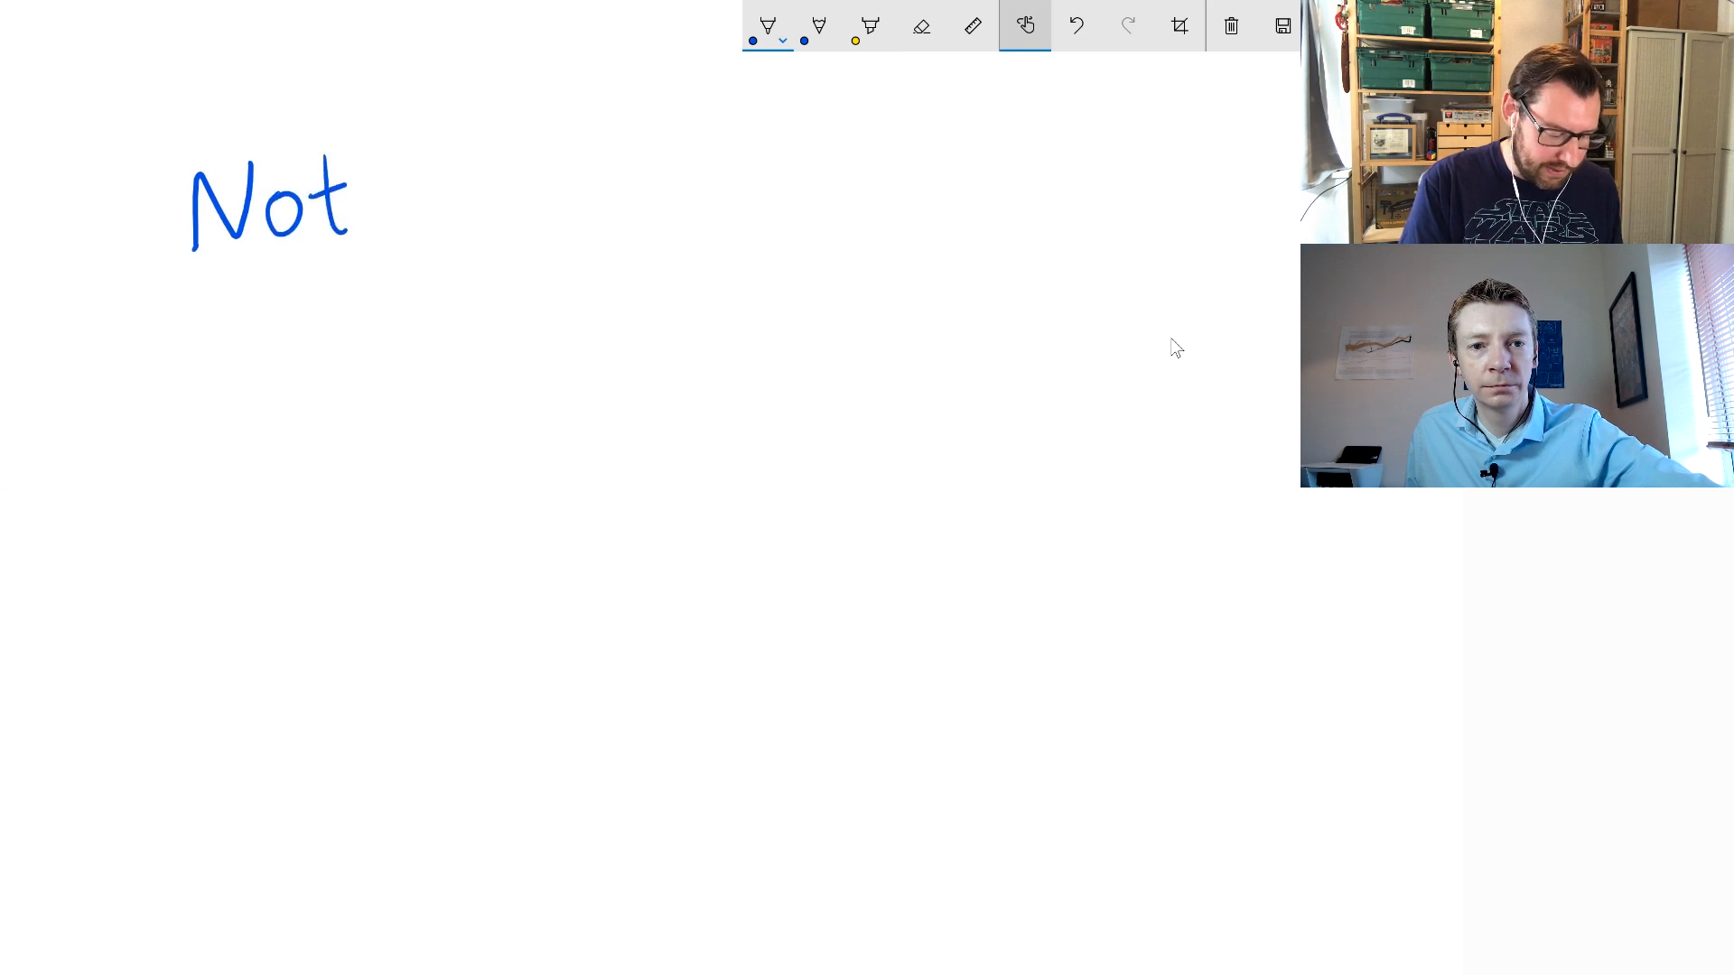
Write and underline 'Notakto', draw a grid with three crosses, then erase all ink
drag(354, 199, 448, 166)
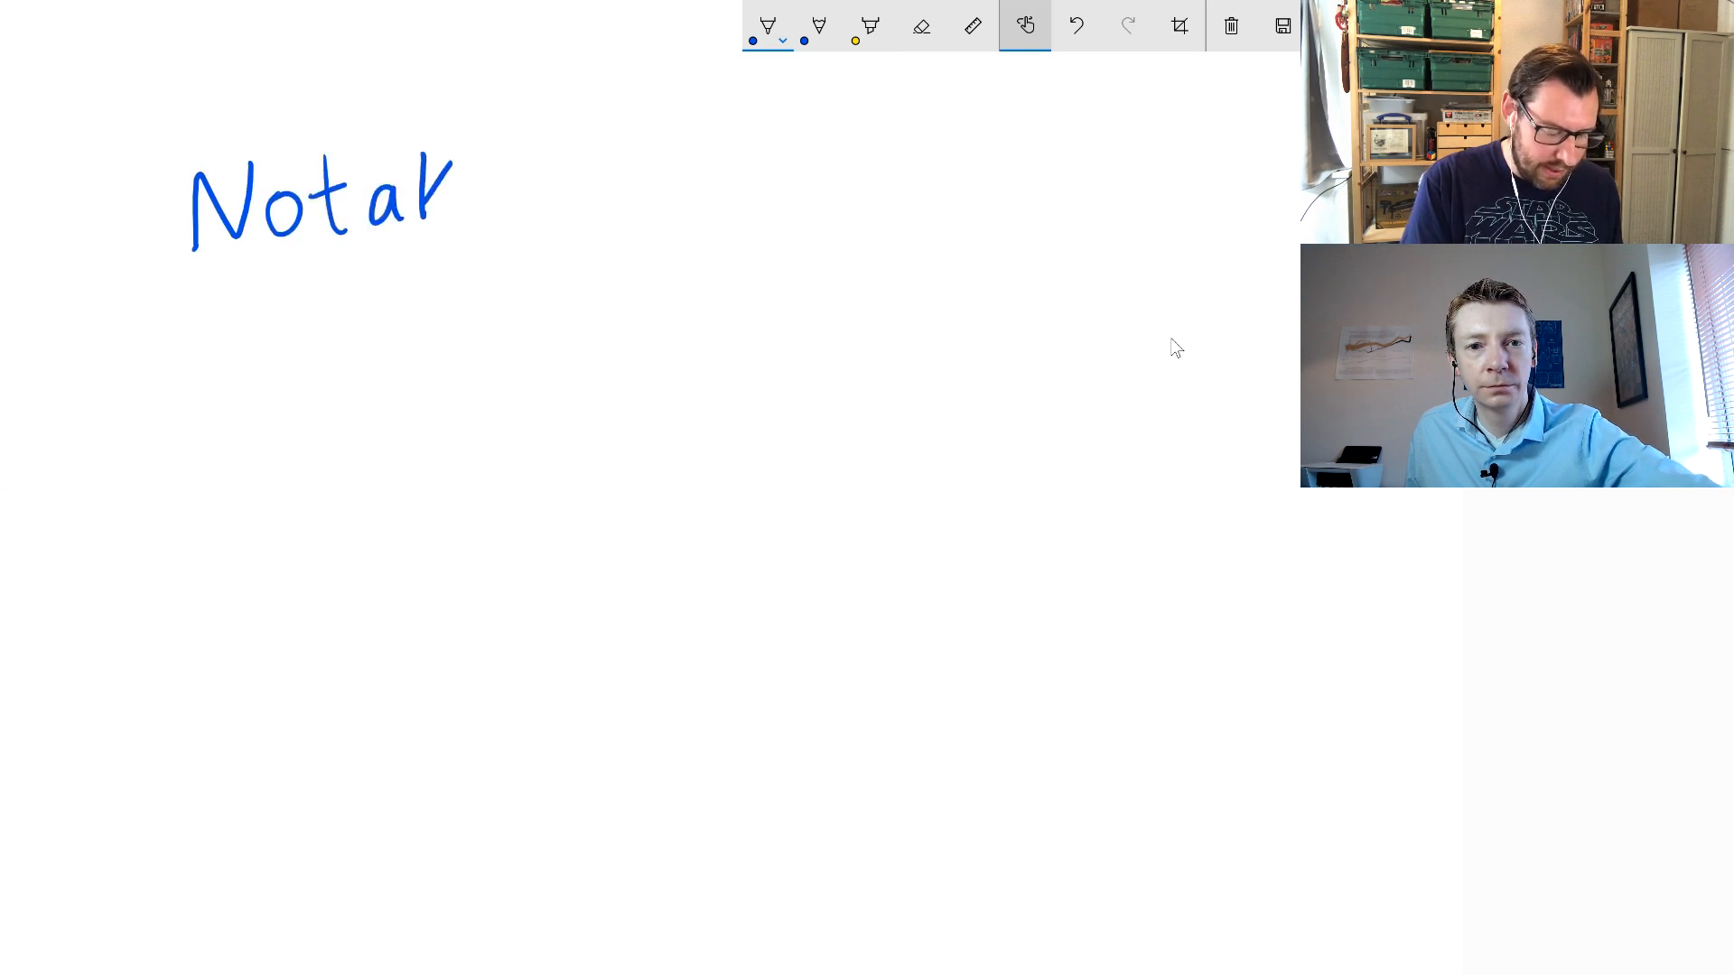
drag(453, 177, 542, 199)
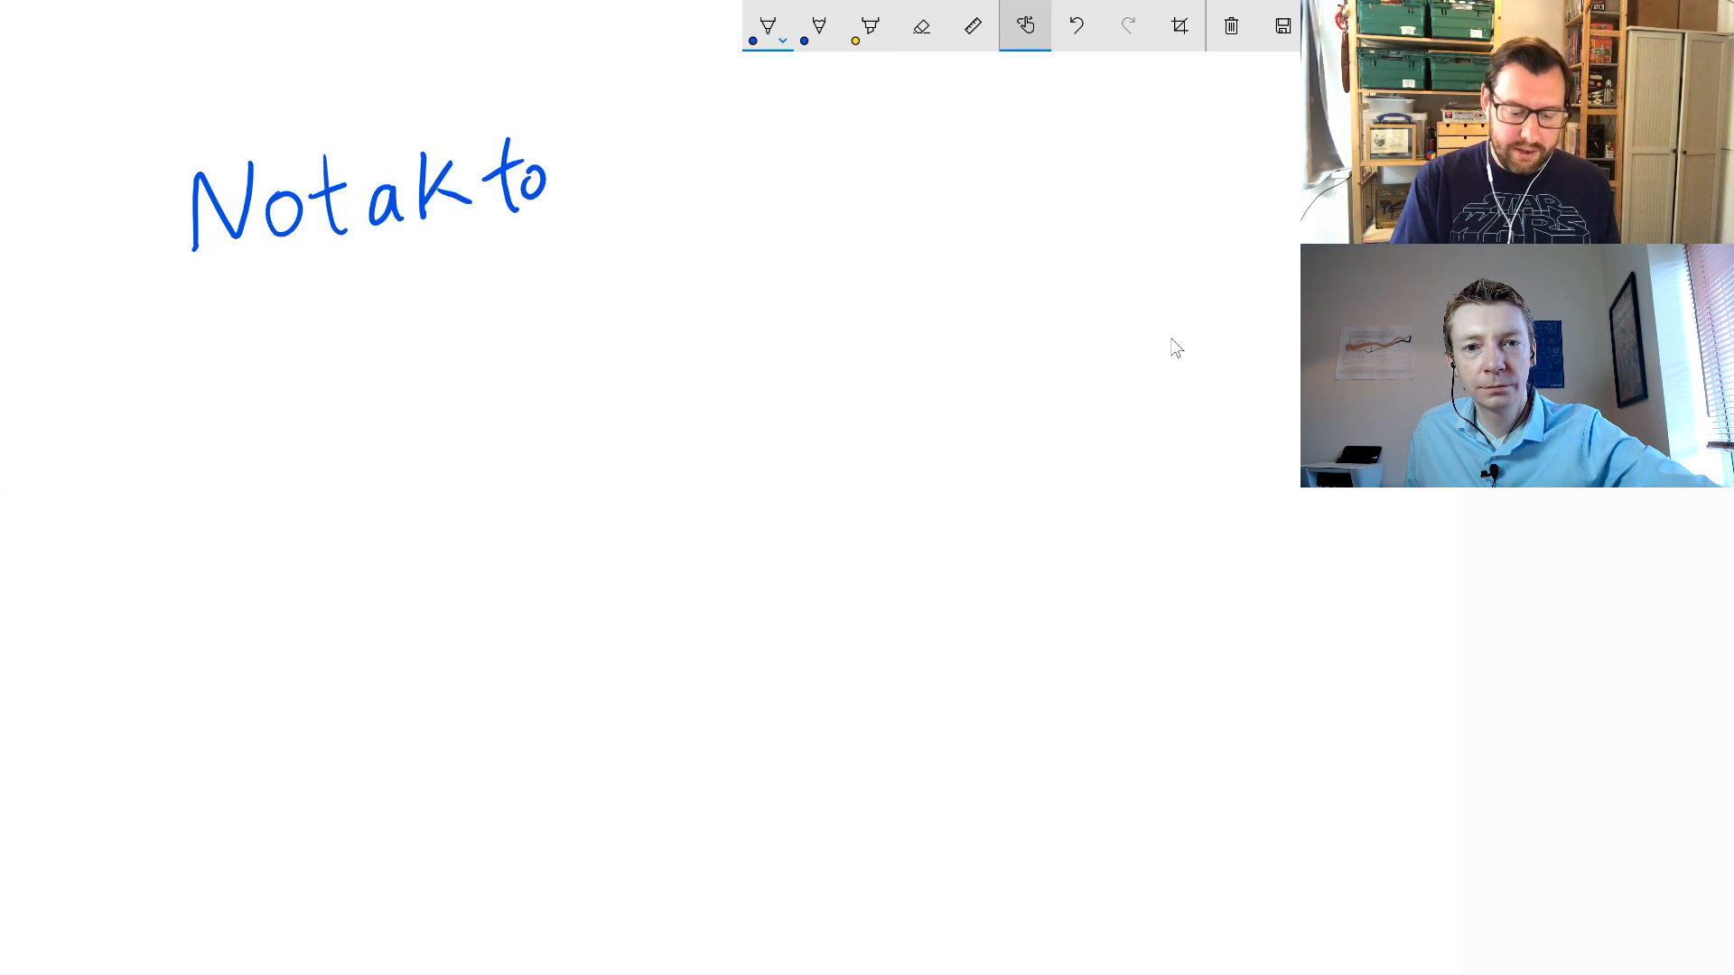
drag(194, 282, 542, 249)
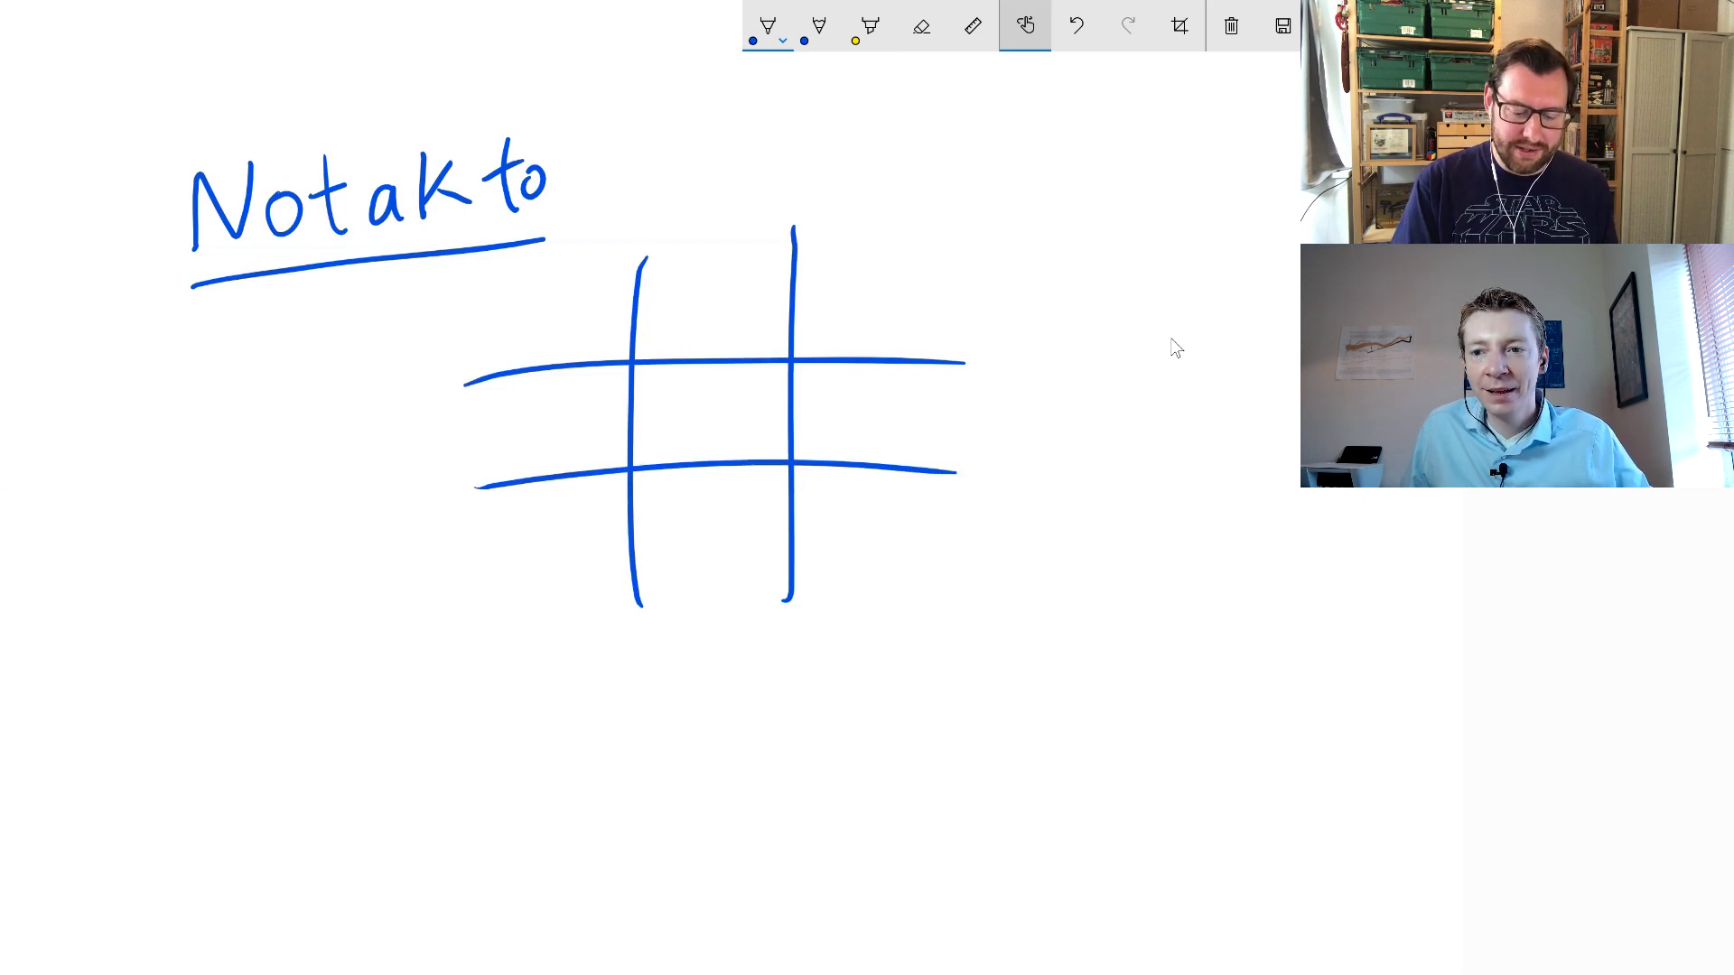
drag(541, 293, 603, 355)
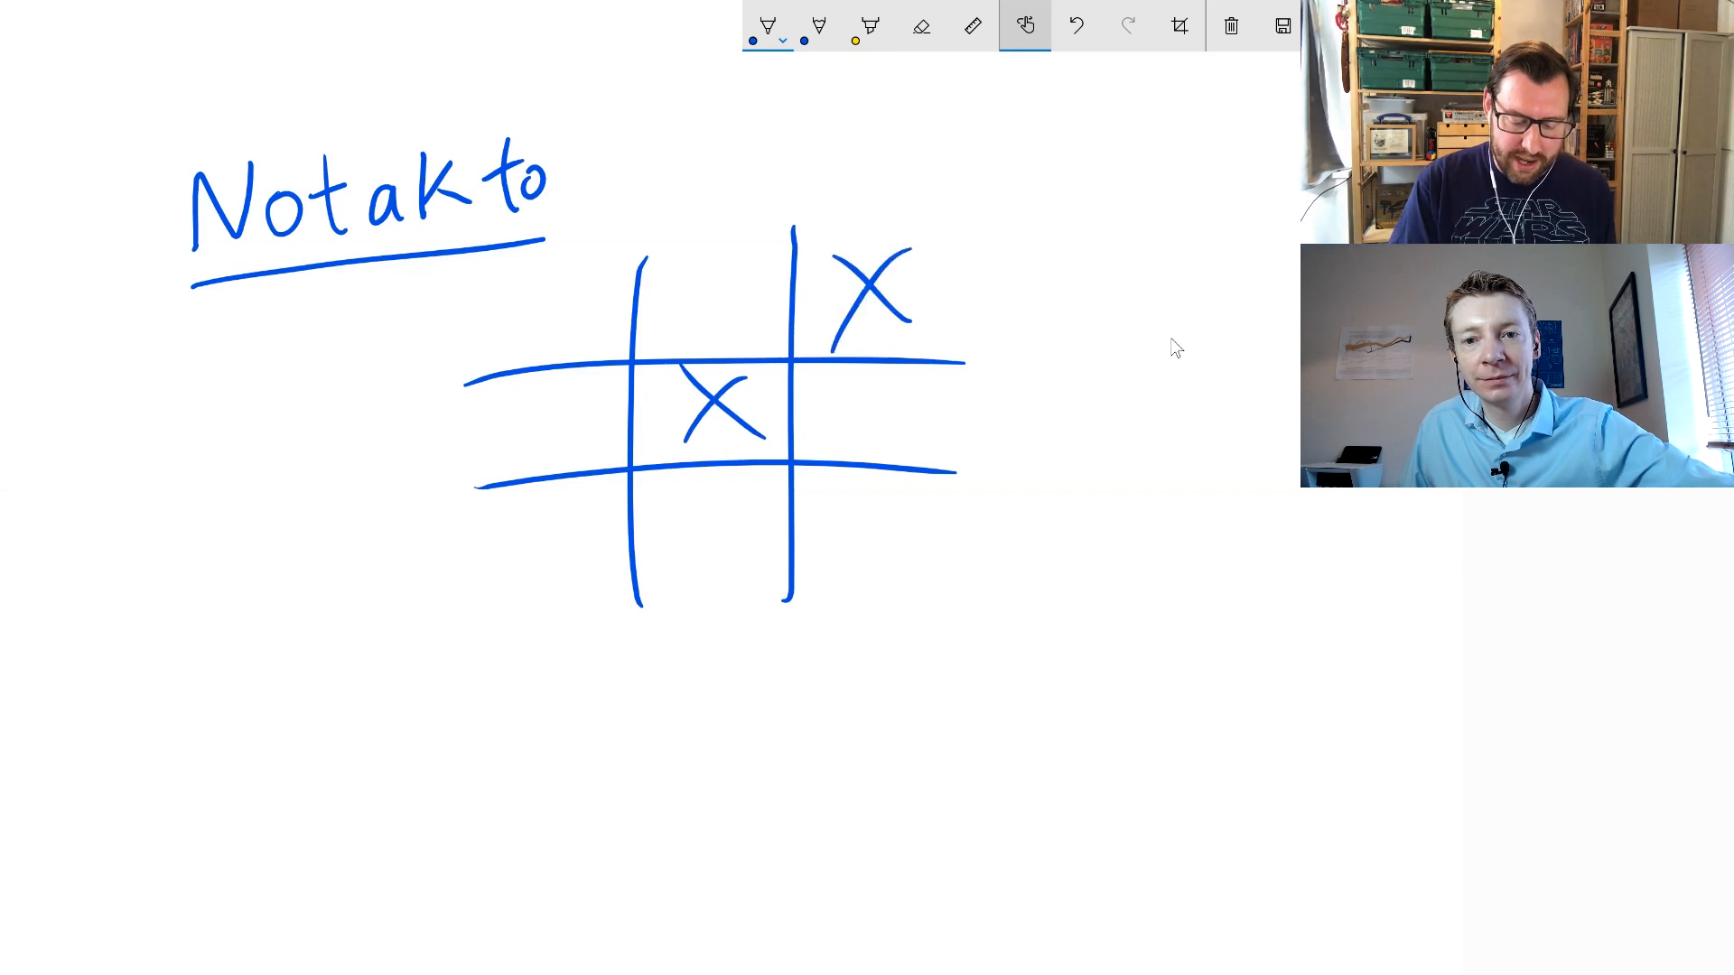
drag(513, 503, 586, 564)
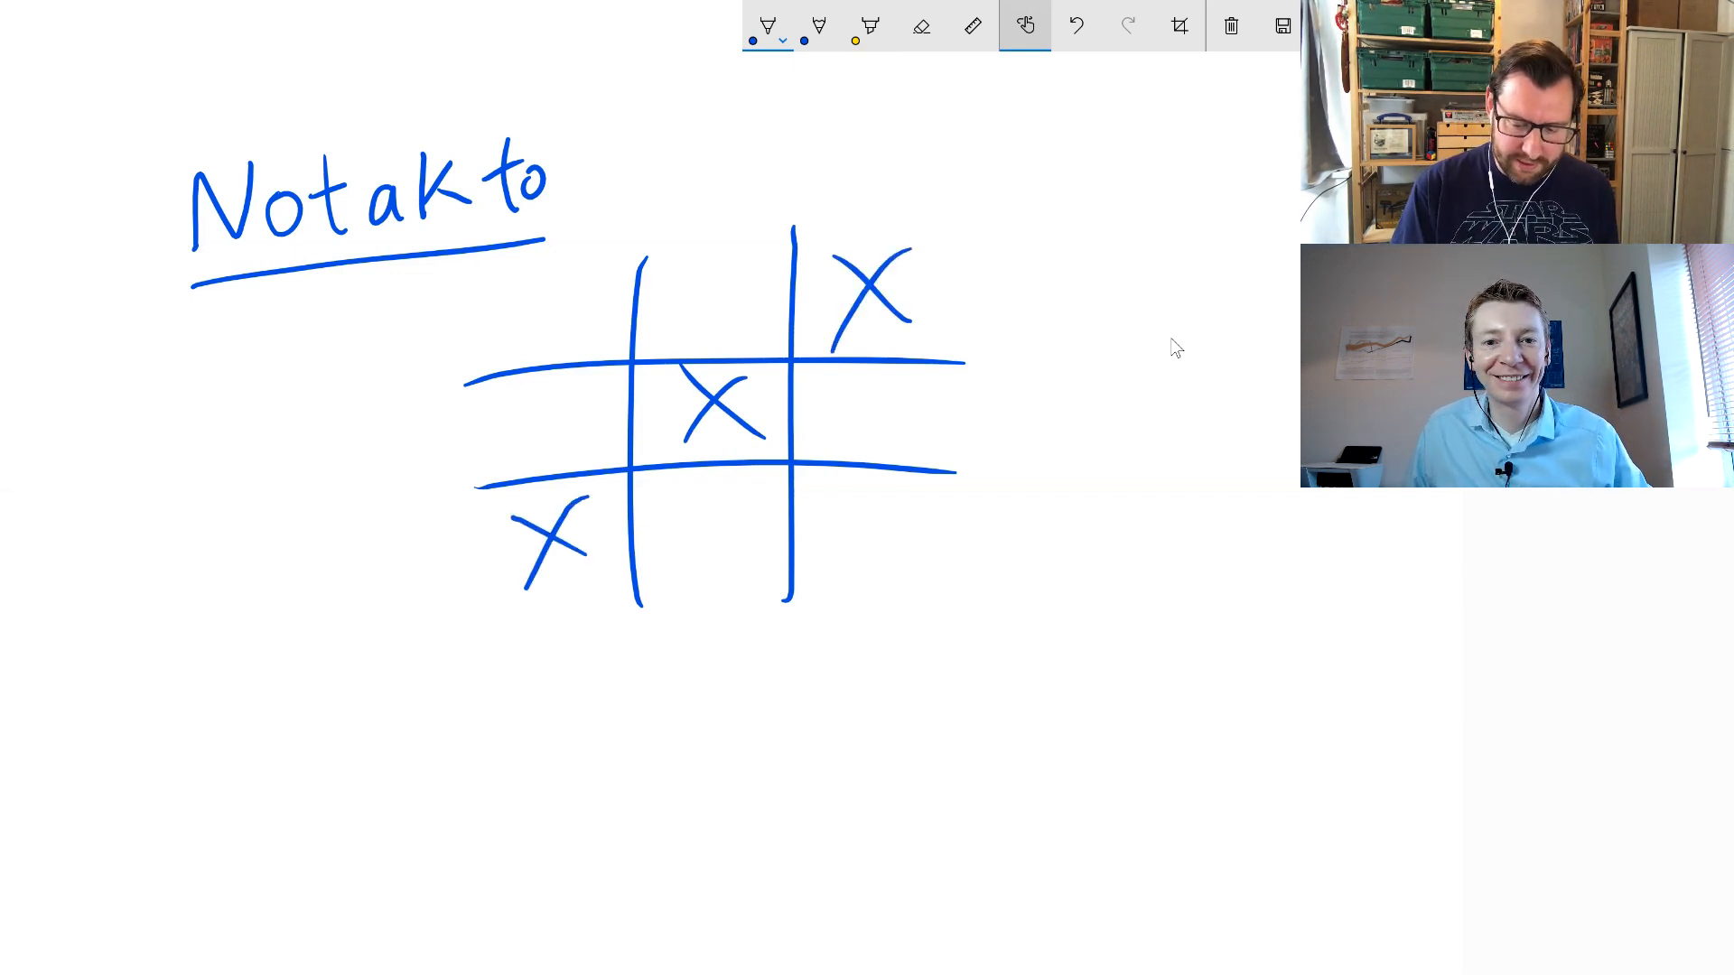
click(1228, 24)
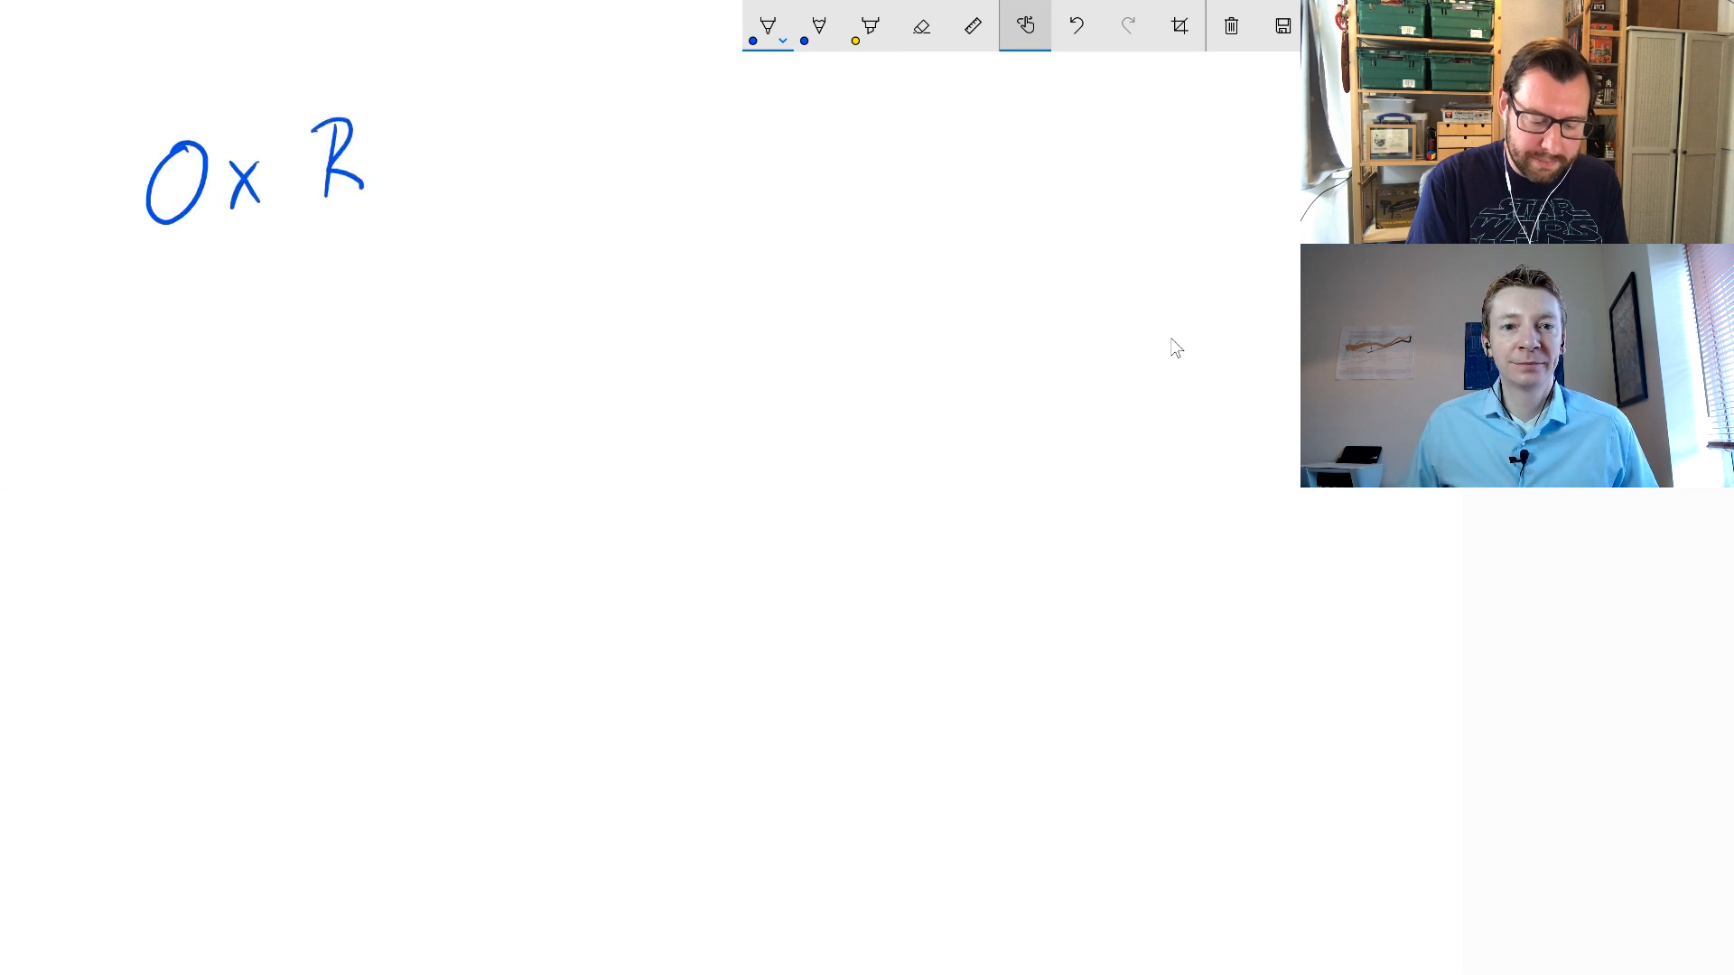
Write the new 'O x R' heading on the blank canvas
drag(321, 166, 493, 166)
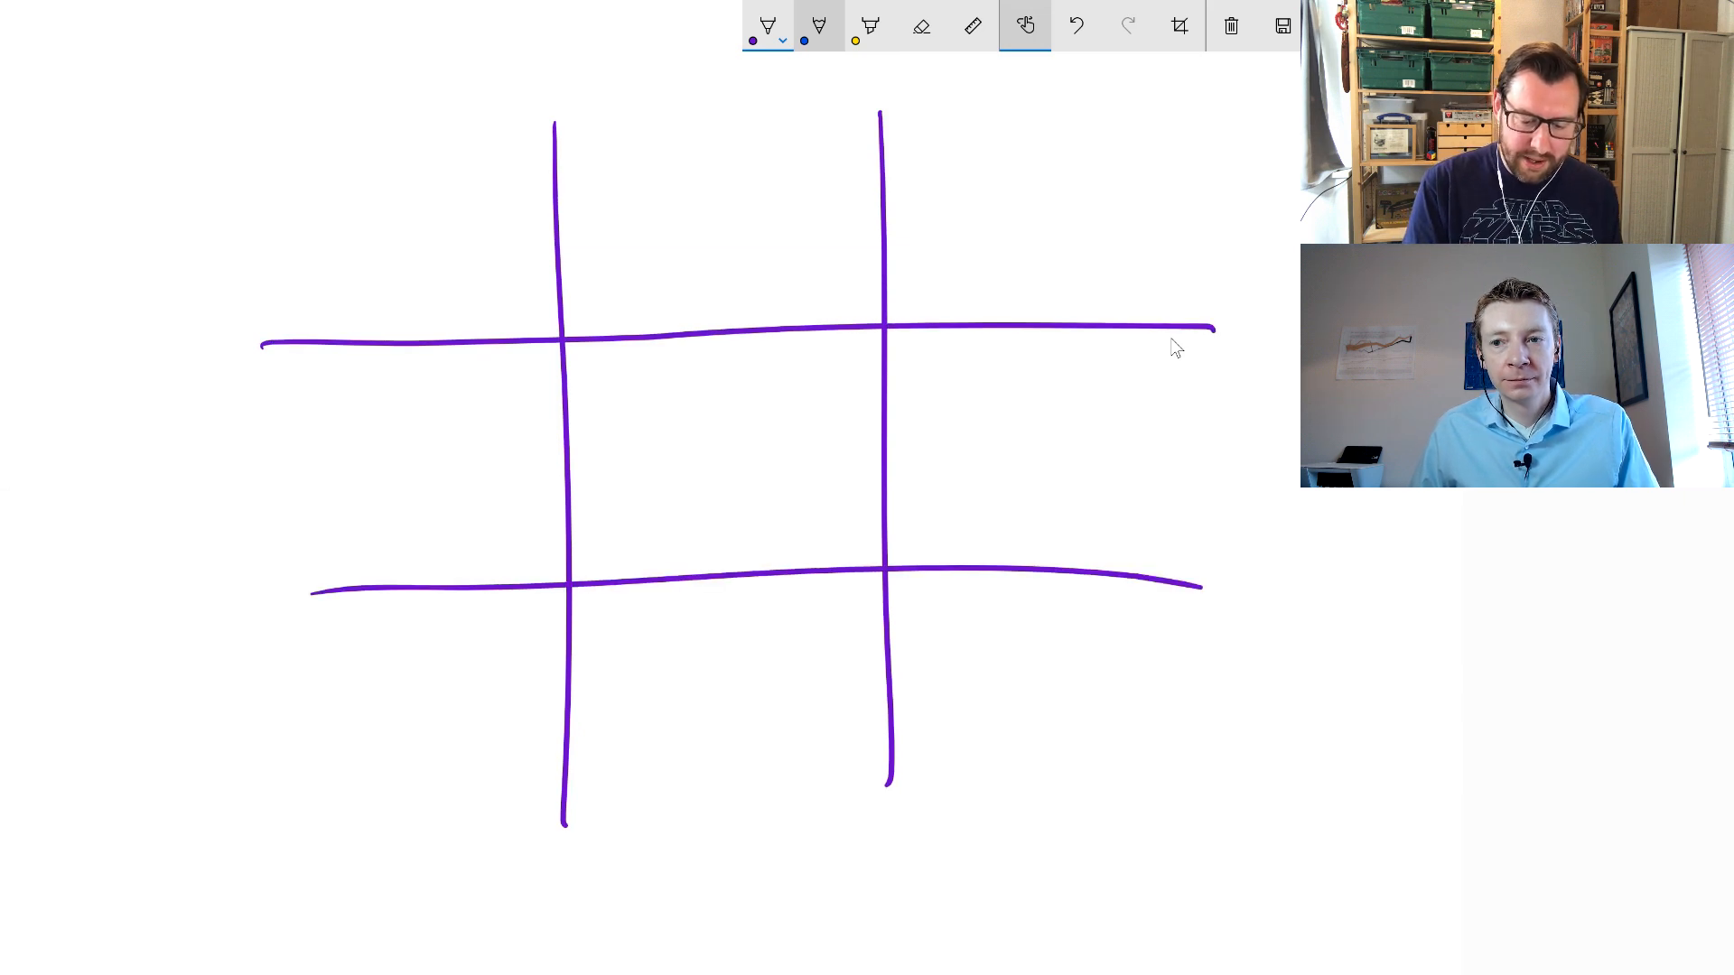
Switch to blue ink and write the 'Ultimate' title above the purple grid
click(819, 24)
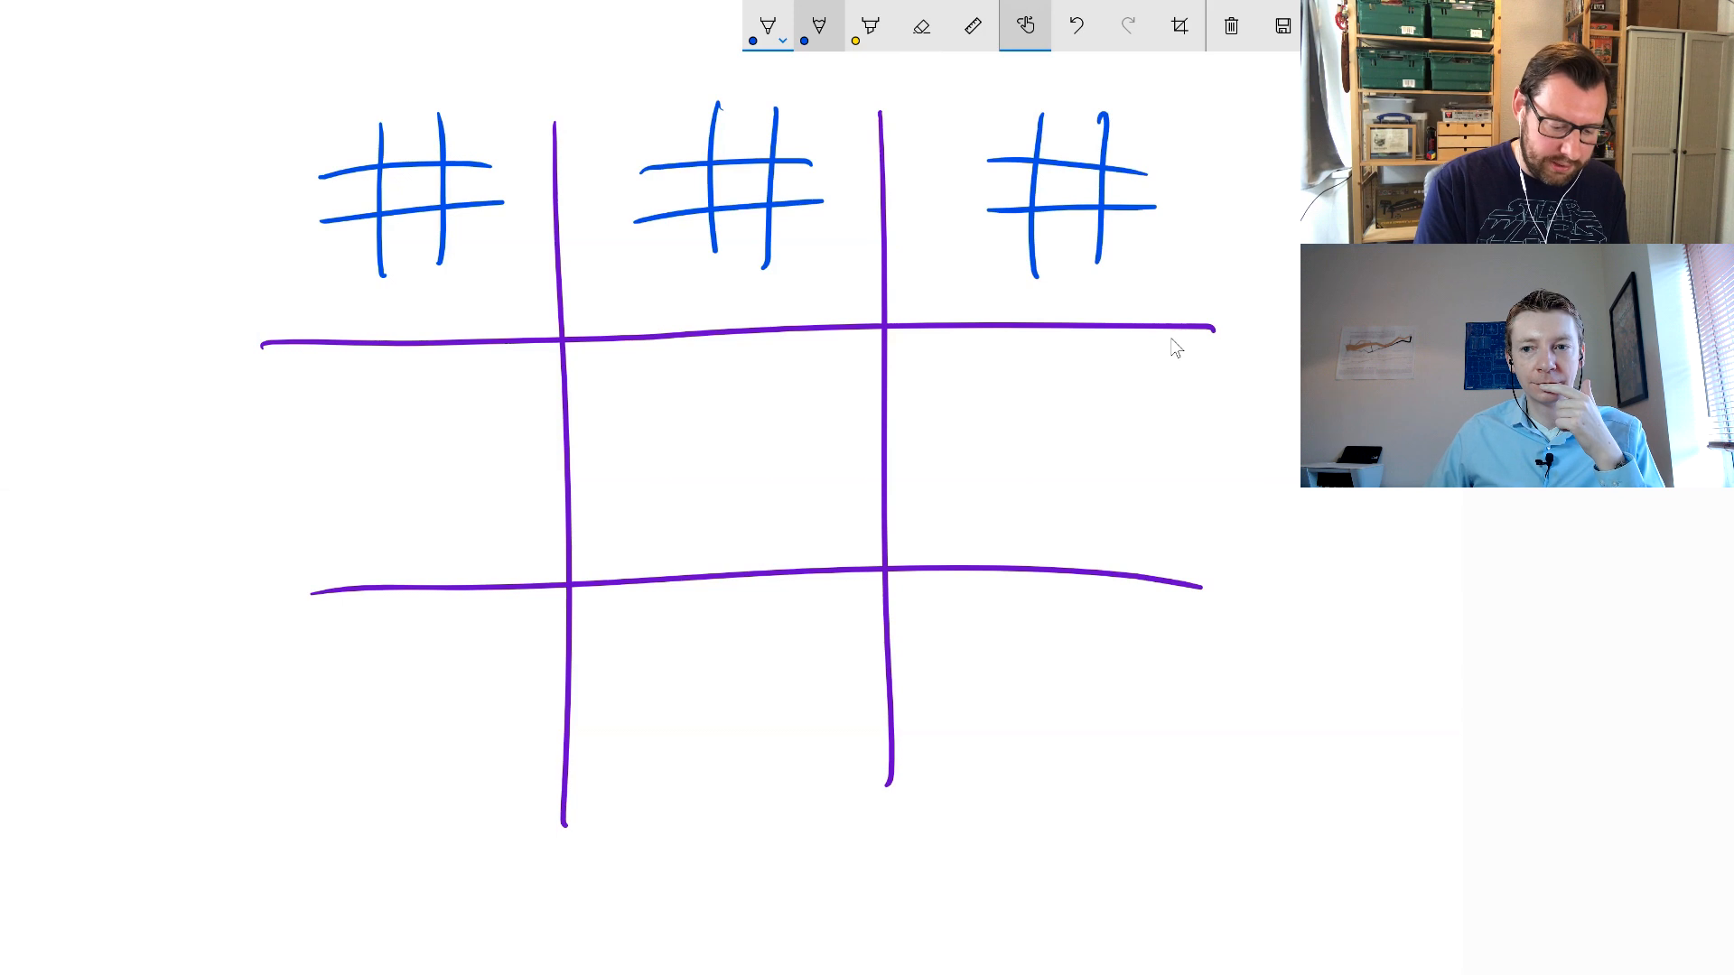
text(Ultimate)
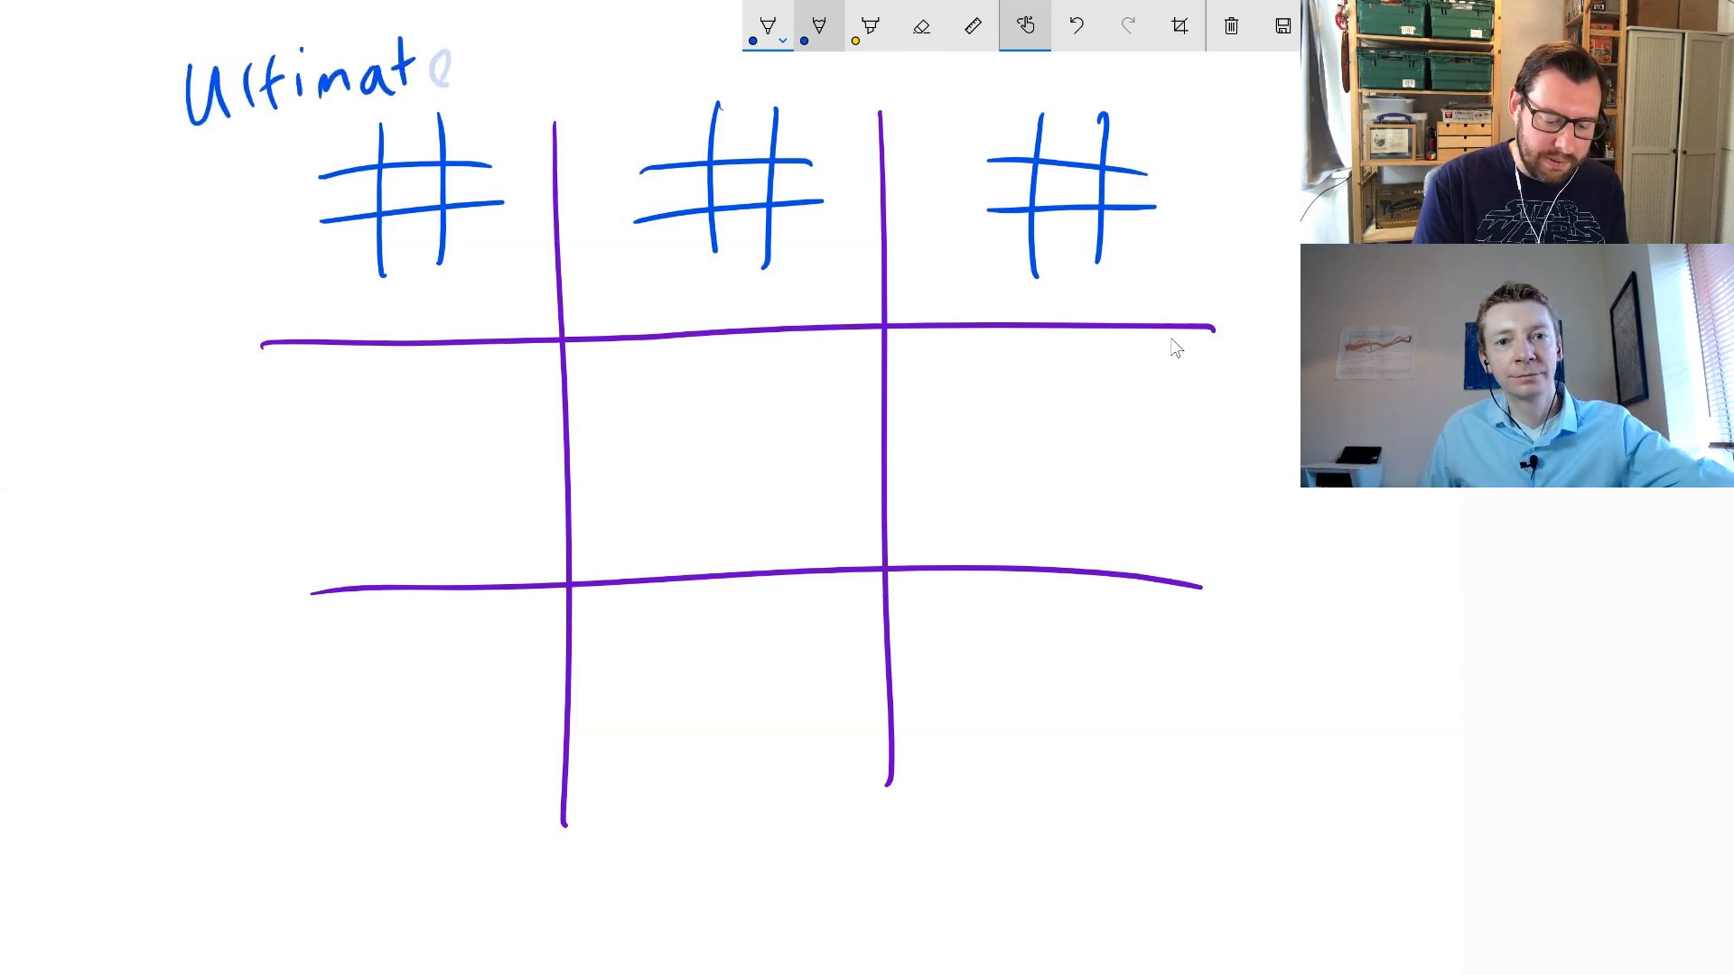
drag(198, 117, 464, 110)
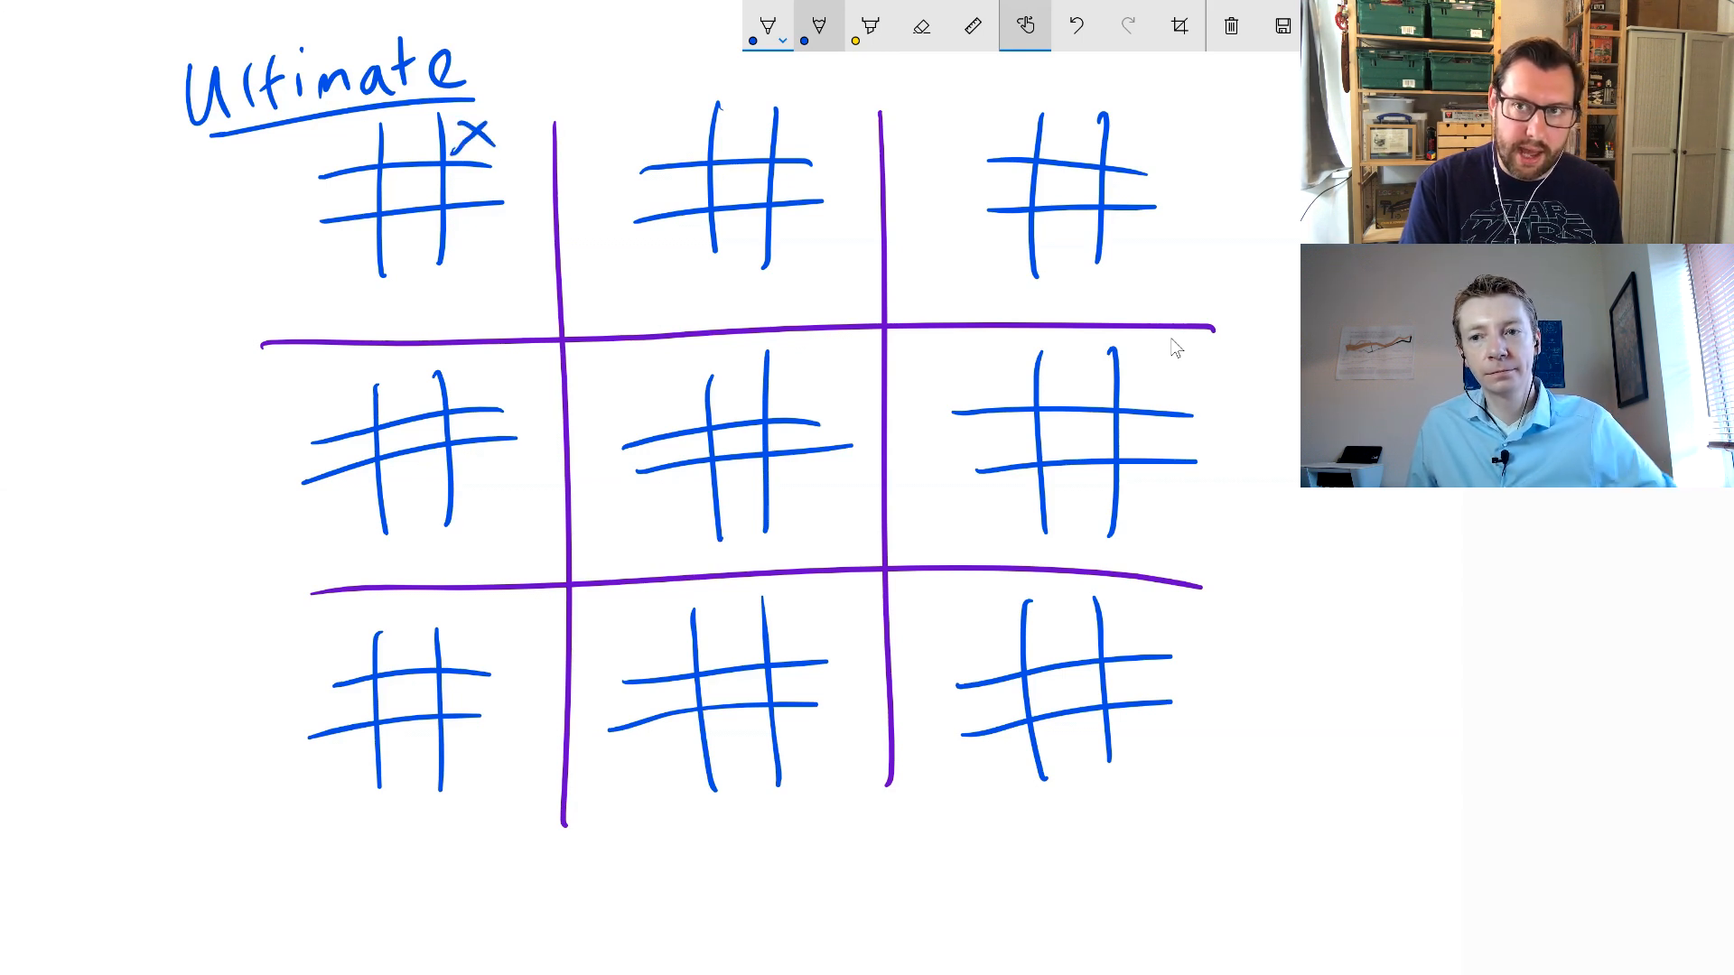
click(869, 25)
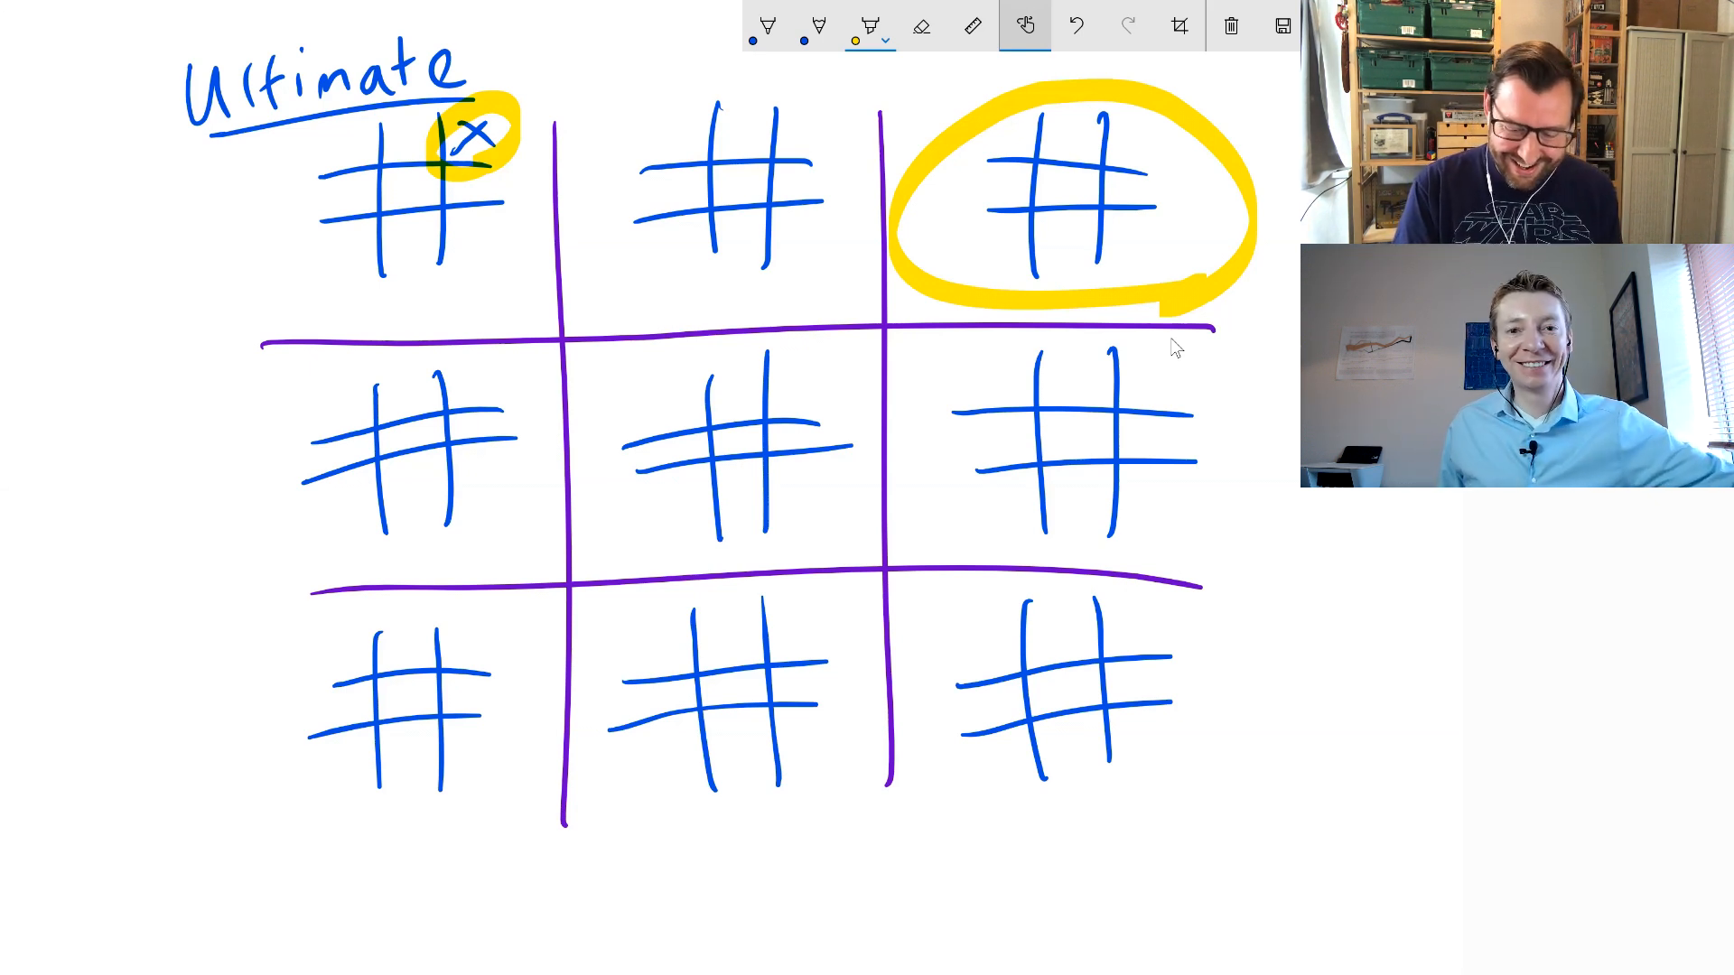
Undo an earlier yellow circle and switch back to the pen
click(1073, 24)
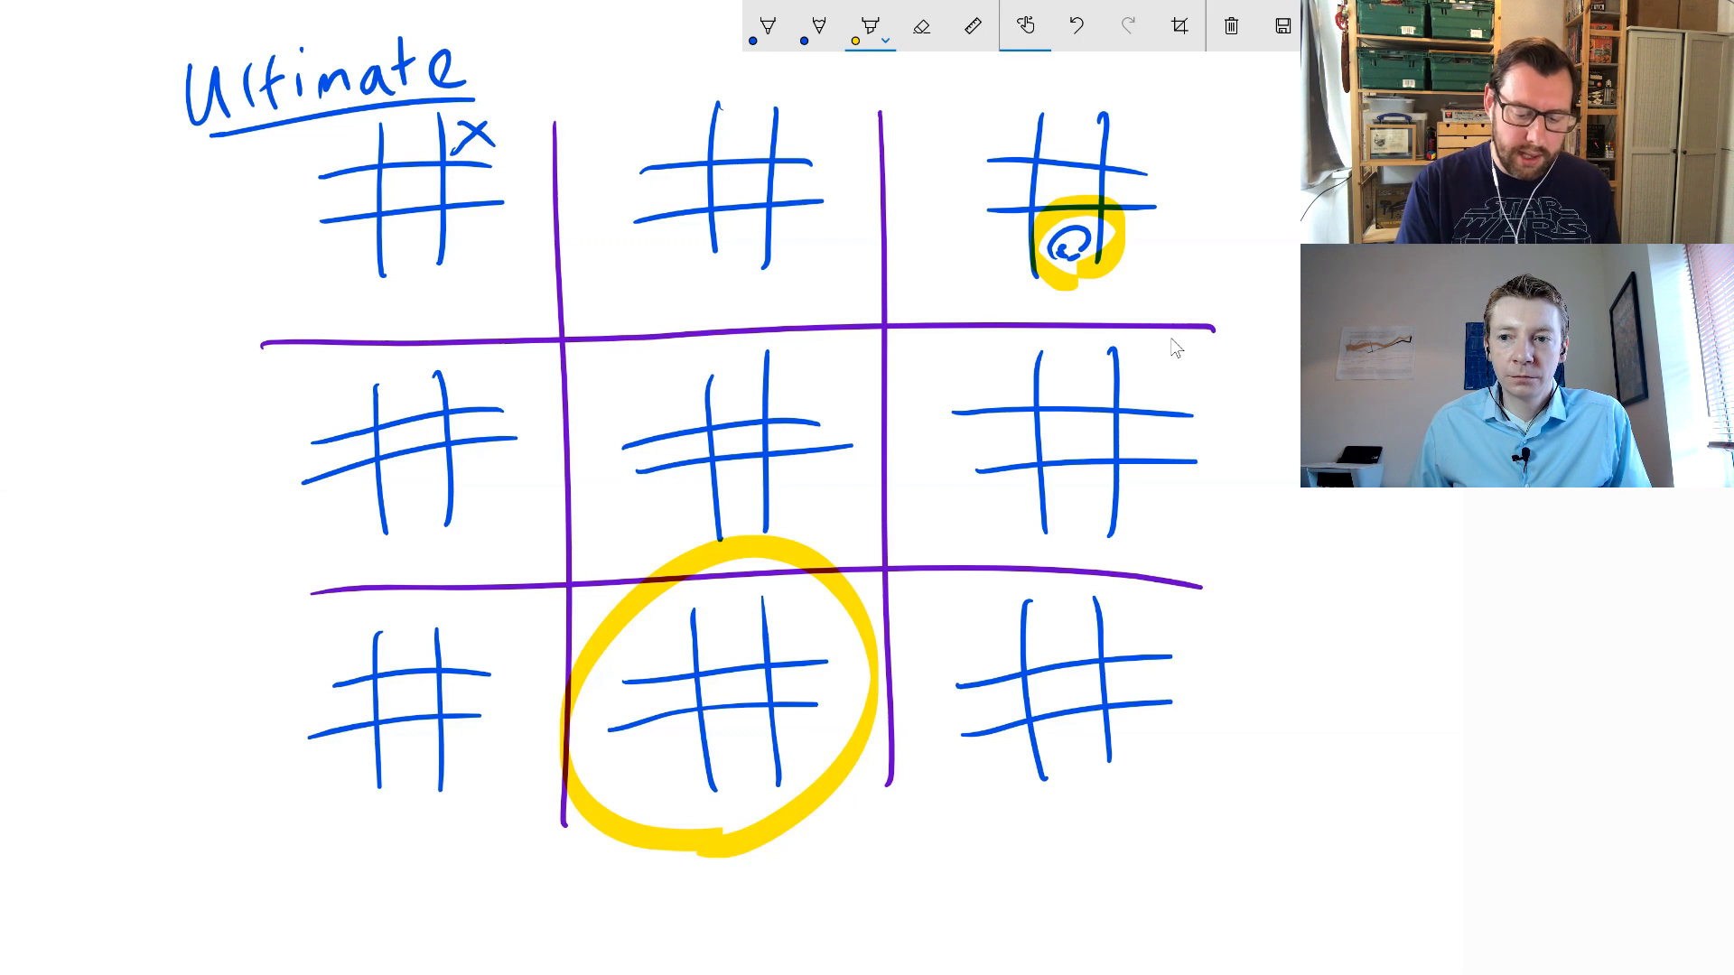
click(764, 25)
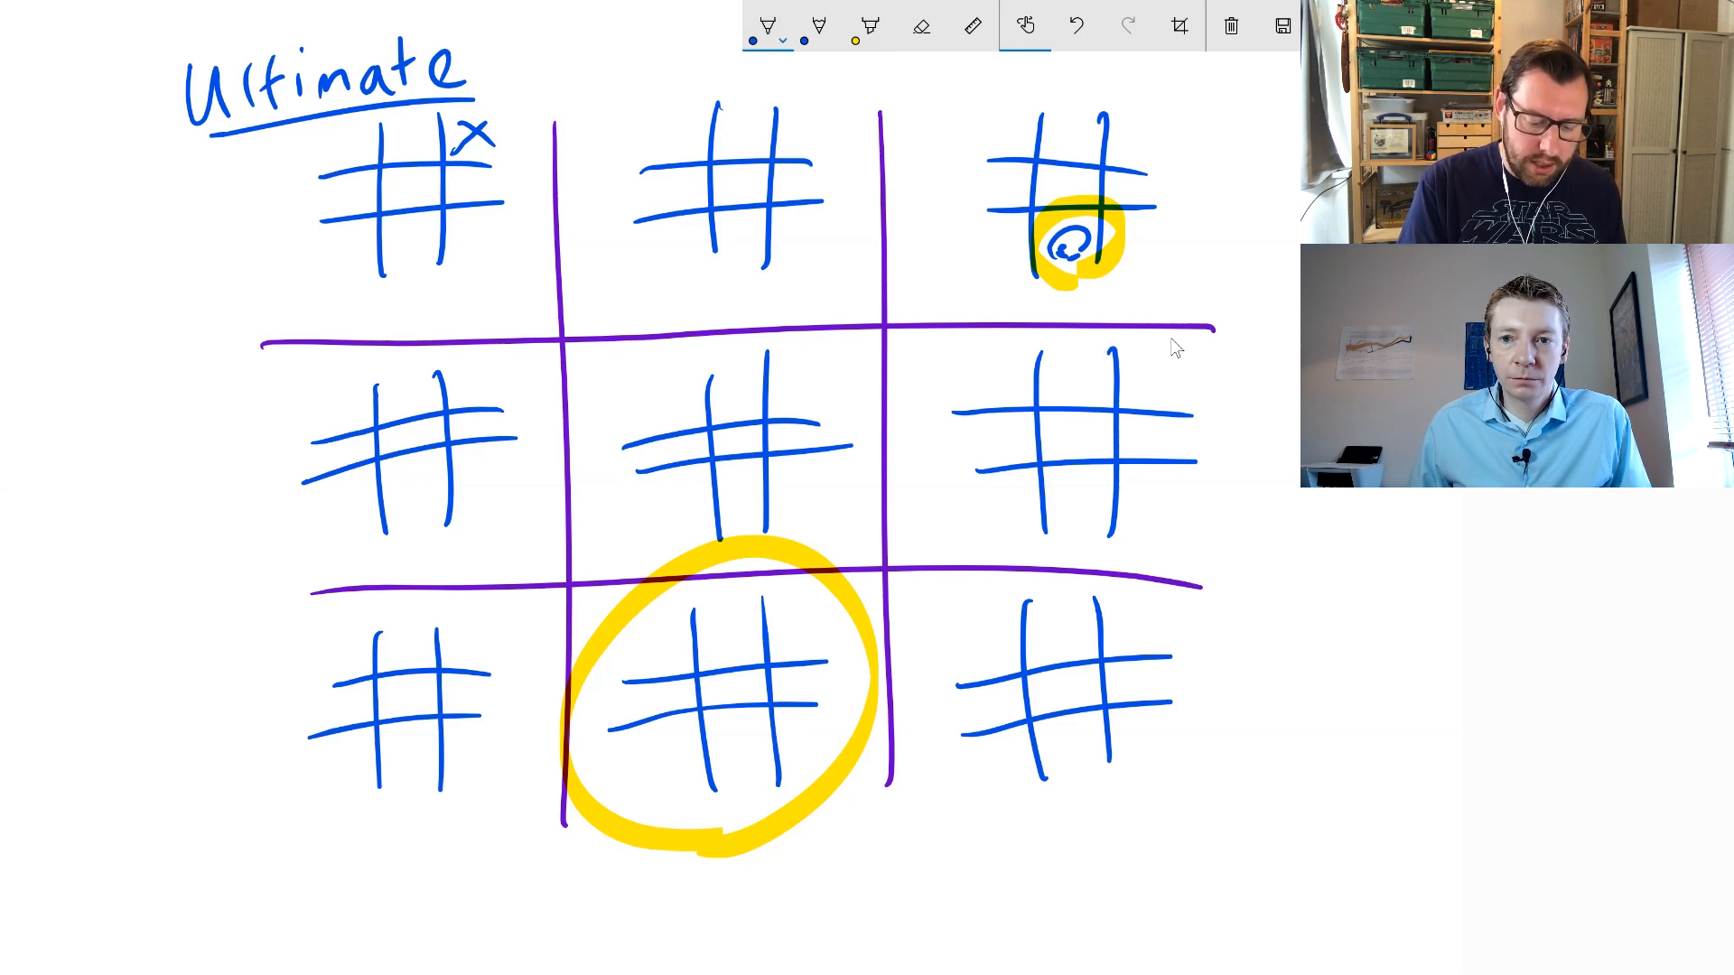